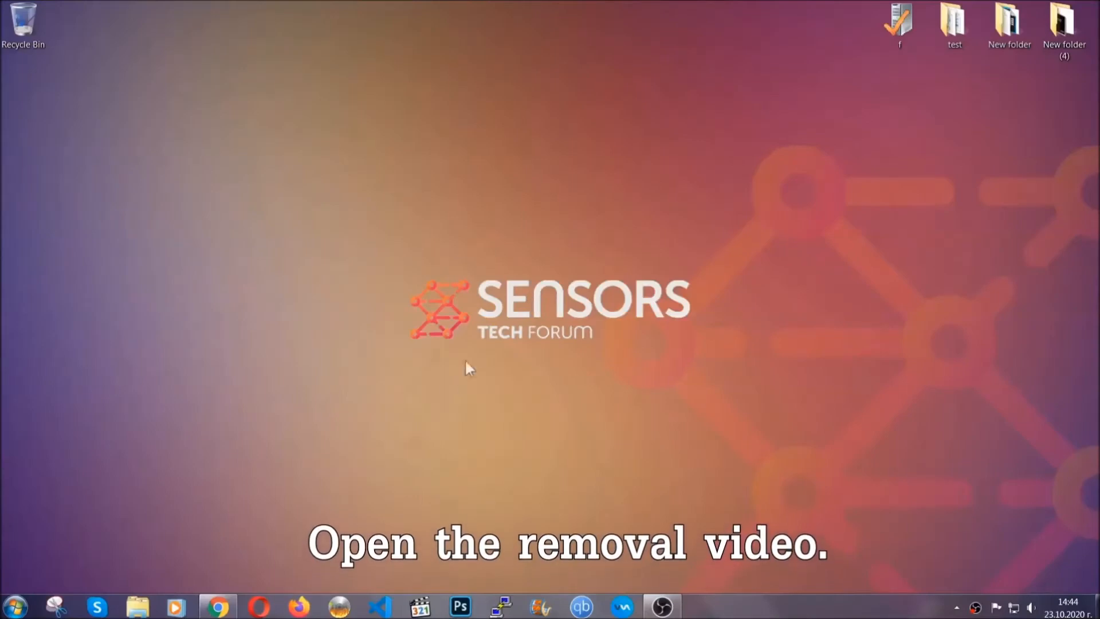
From the removal video's description, follow the sensorstechforum.com link to the ransomware article.
{"action": "left_click", "coordinate": [218, 607]}
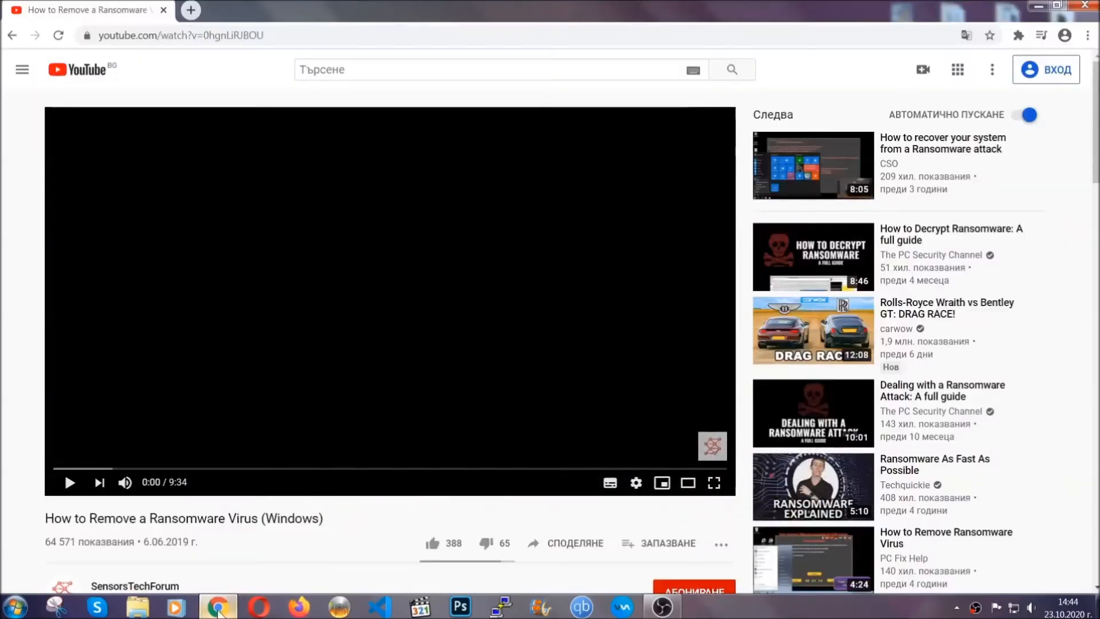
{"action": "scroll", "scroll_direction": "down", "scroll_amount": 3}
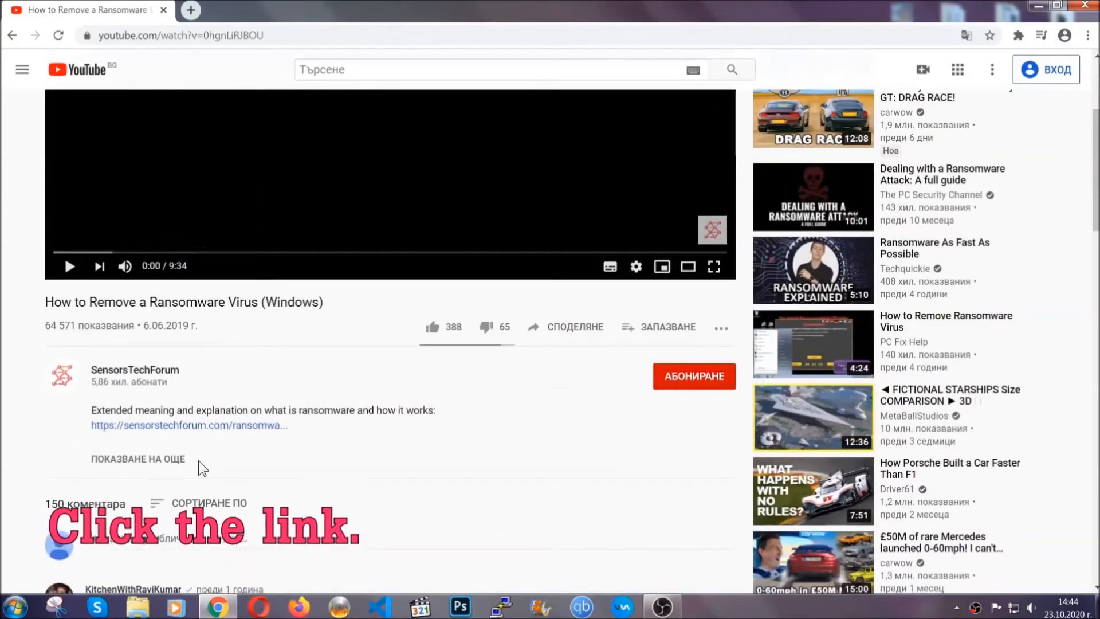
{"action": "left_click", "coordinate": [188, 426]}
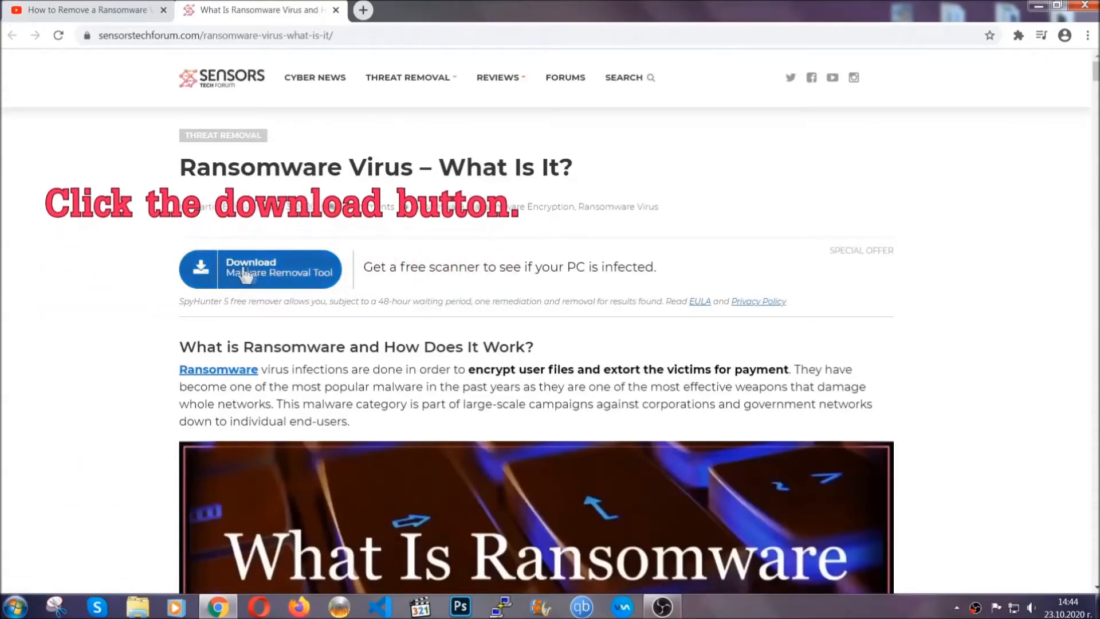
Download the free malware removal scanner from the SensorsTechForum article.
{"action": "left_click", "coordinate": [260, 268]}
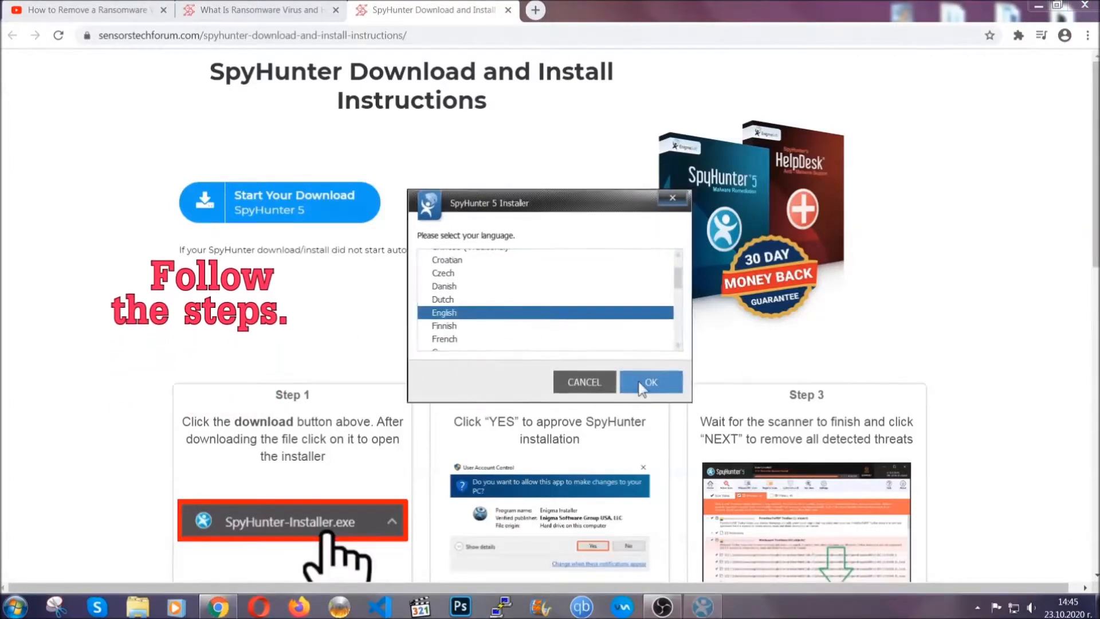
Install SpyHunter 5 in English, accepting the EULA to start installation.
{"action": "left_click", "coordinate": [648, 382]}
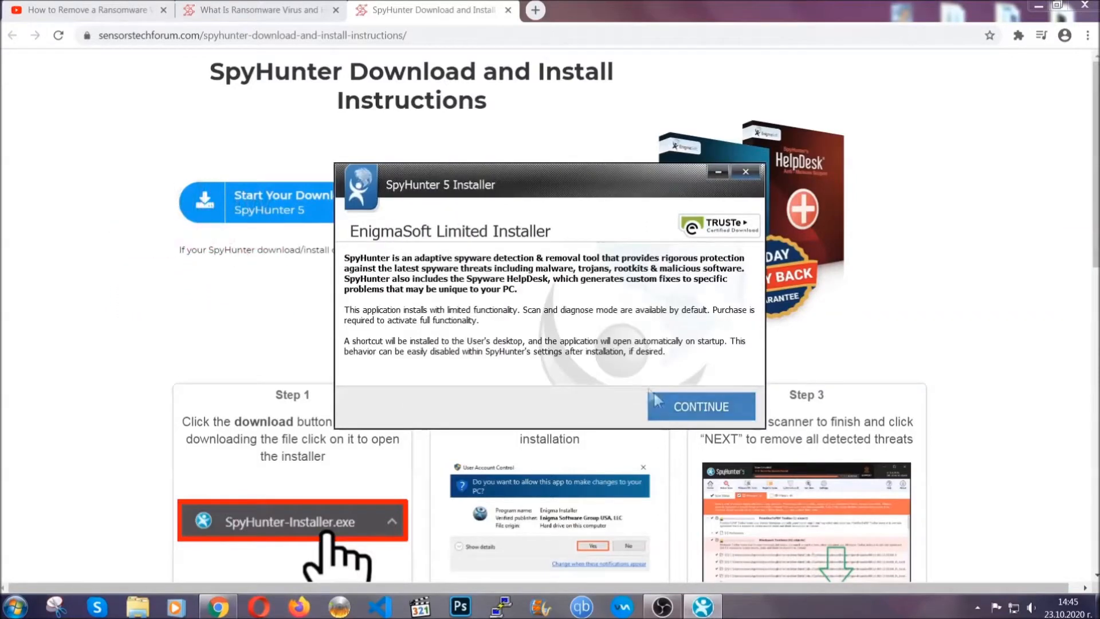
{"action": "left_click", "coordinate": [700, 406]}
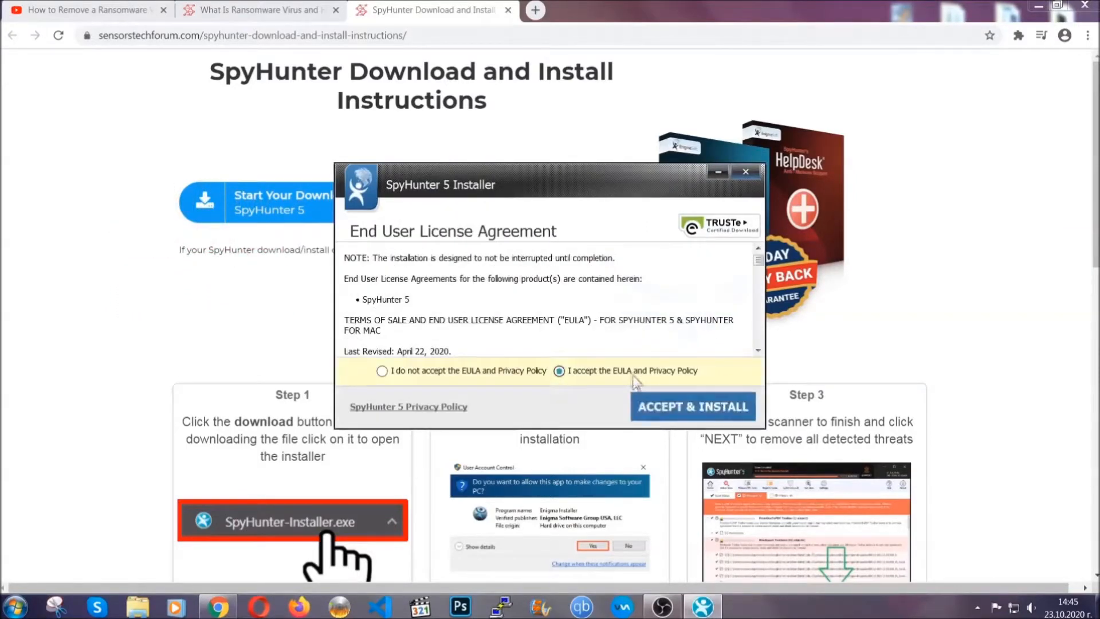
{"action": "left_click", "coordinate": [692, 406]}
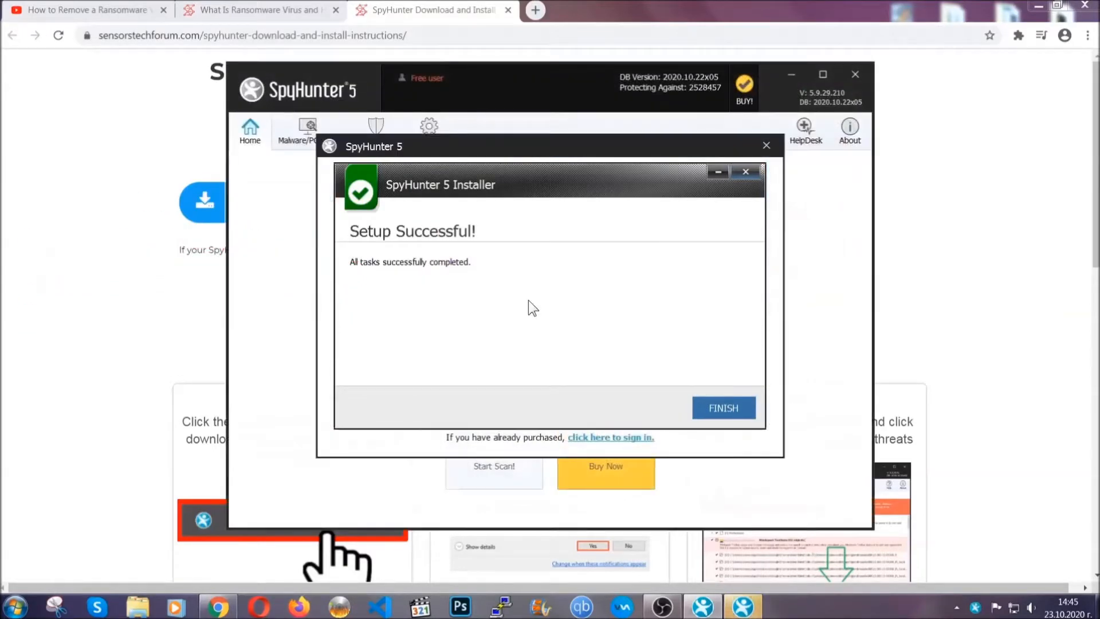
Finish setup, let SpyHunter scan, and remove the detected PUP.Keygen.BB threat.
{"action": "left_click", "coordinate": [724, 408]}
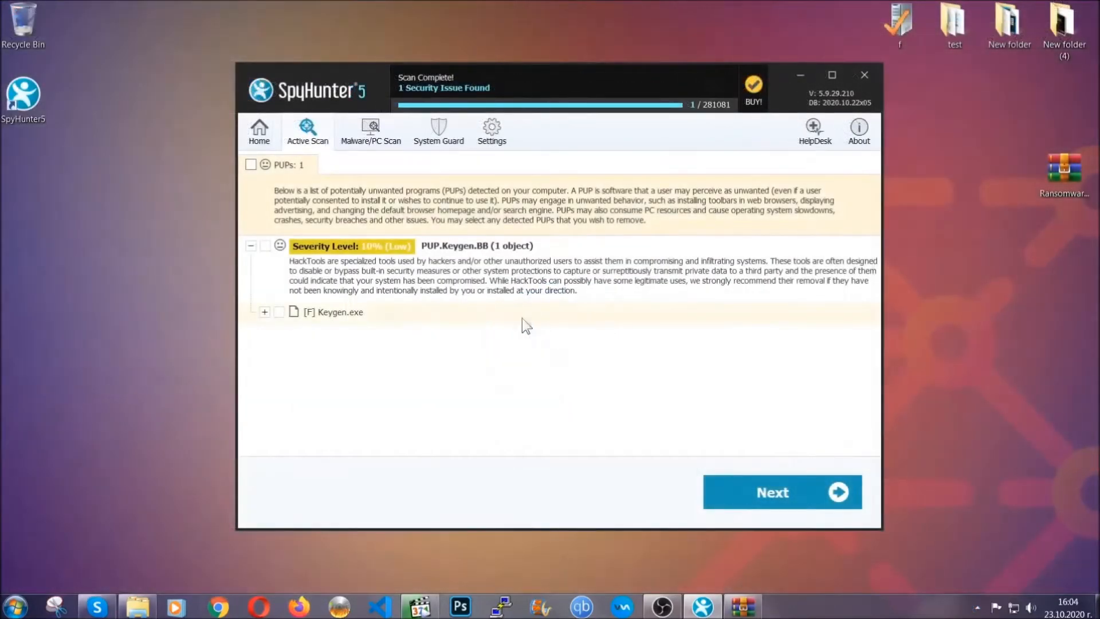
{"action": "left_click", "coordinate": [251, 164]}
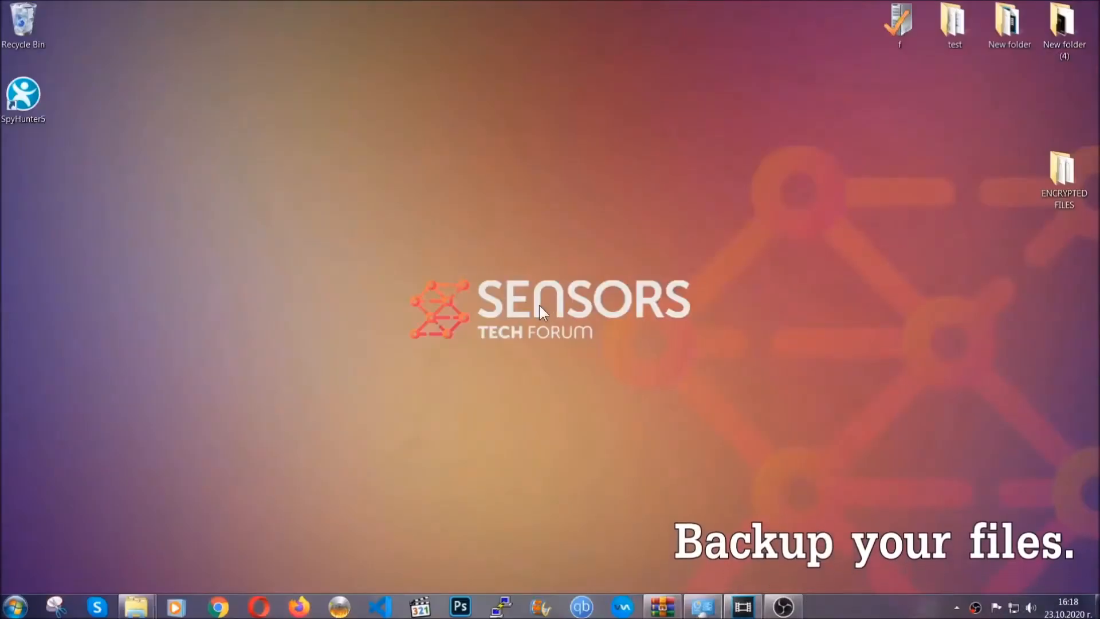
Copy all six encrypted files from the ENCRYPTED FILES desktop folder.
{"action": "left_click", "coordinate": [1063, 175]}
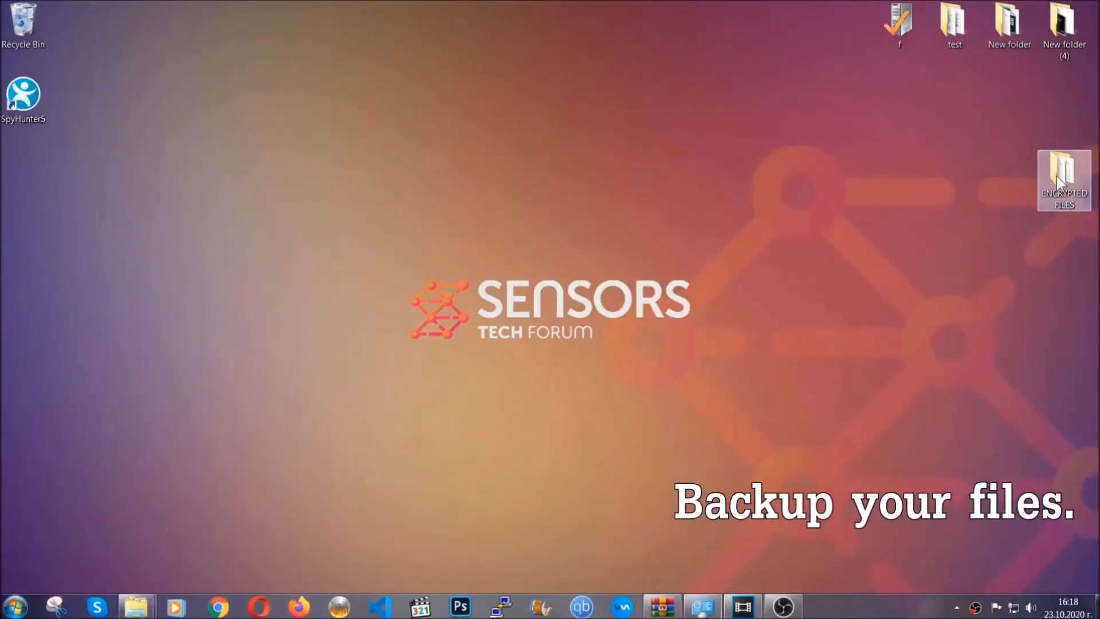
{"action": "double_click", "coordinate": [1064, 179]}
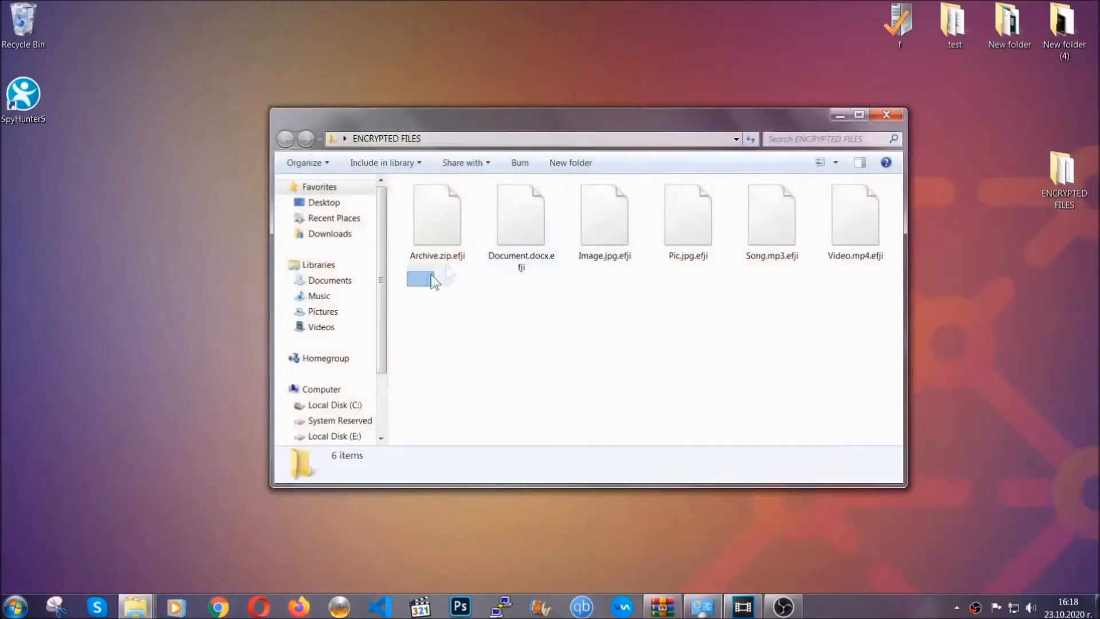
{"action": "right_click", "coordinate": [863, 218]}
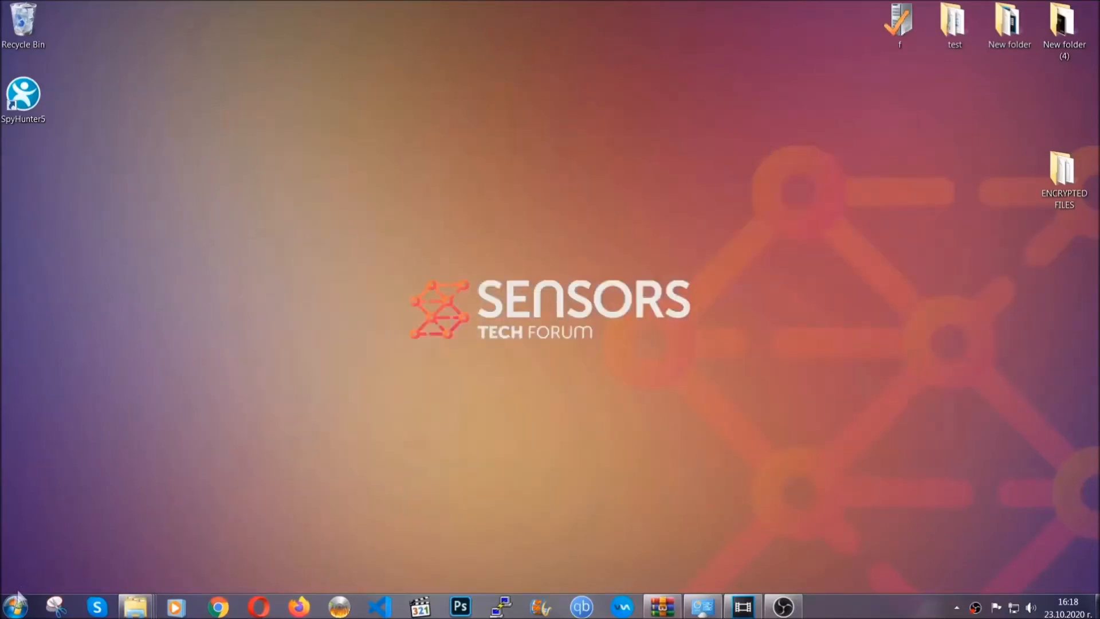
Paste the copied files onto FLASH DRIVE (H:) via Computer, then close Explorer.
{"action": "left_click", "coordinate": [13, 605]}
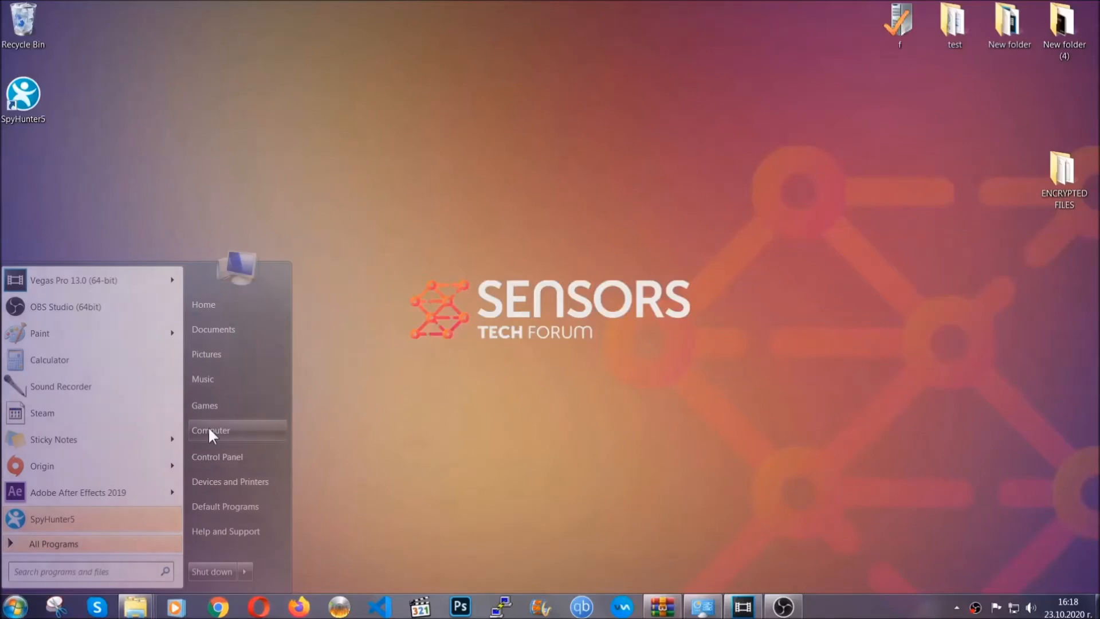
{"action": "left_click", "coordinate": [210, 430]}
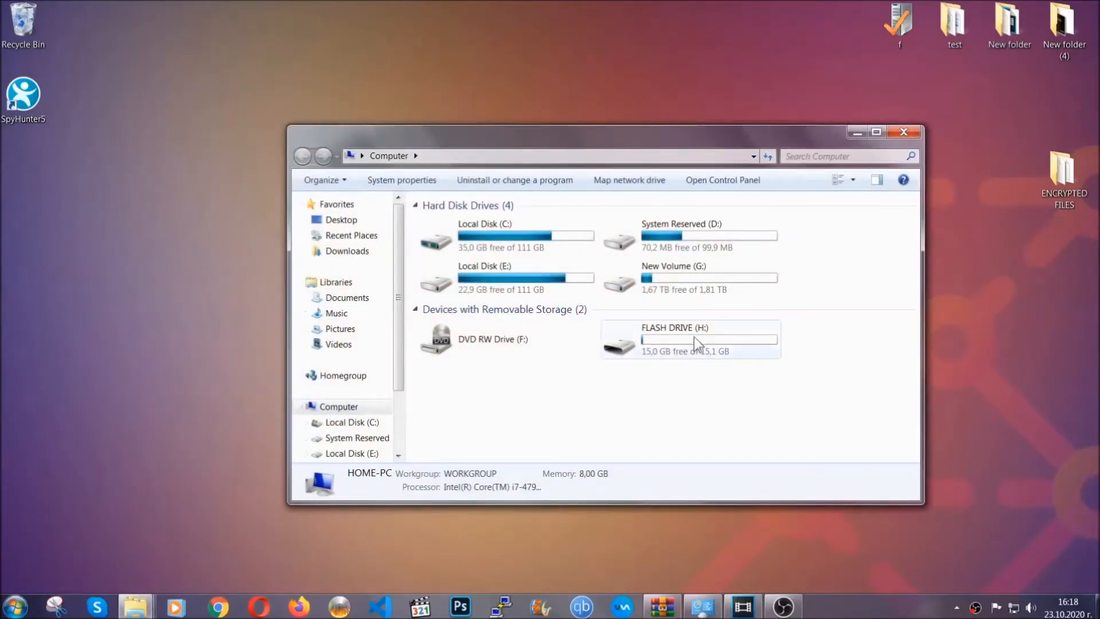
{"action": "double_click", "coordinate": [688, 340]}
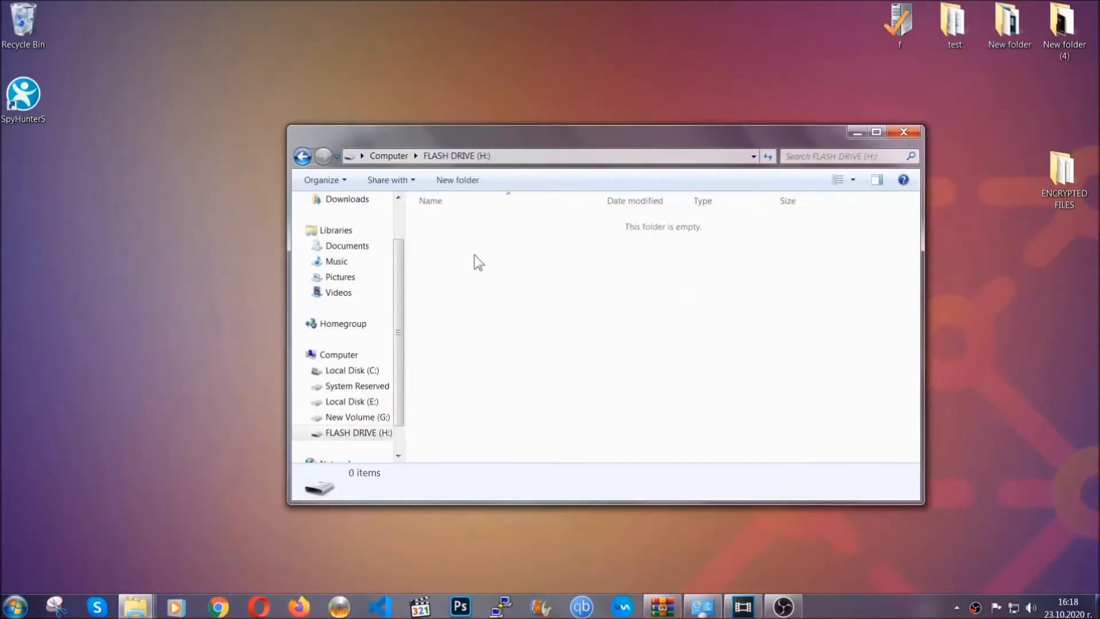
{"action": "right_click", "coordinate": [479, 262]}
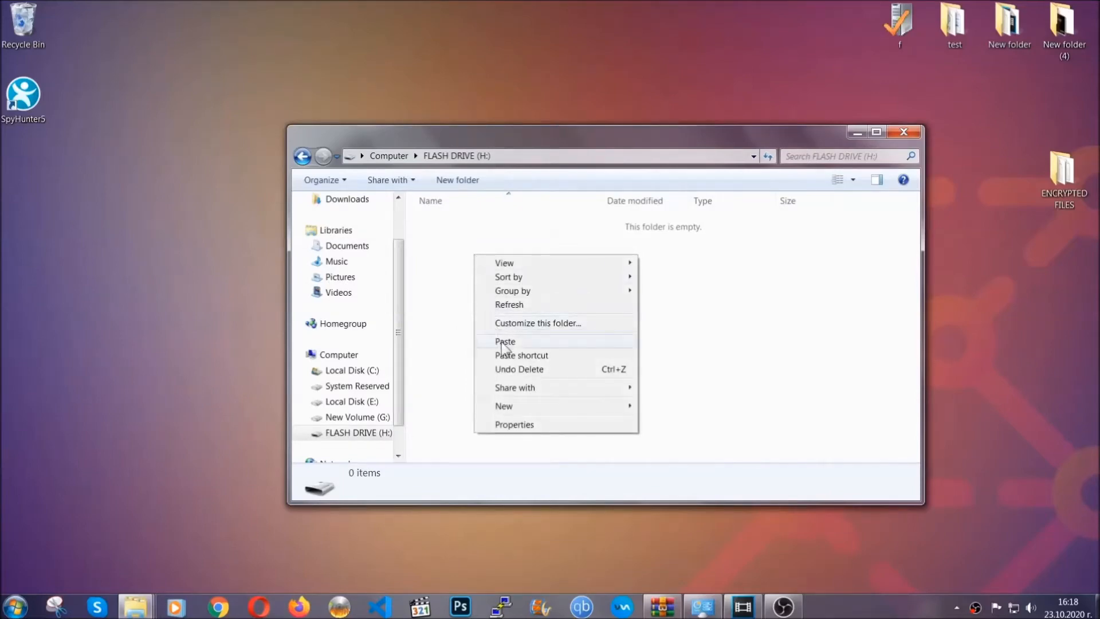
{"action": "left_click", "coordinate": [505, 342]}
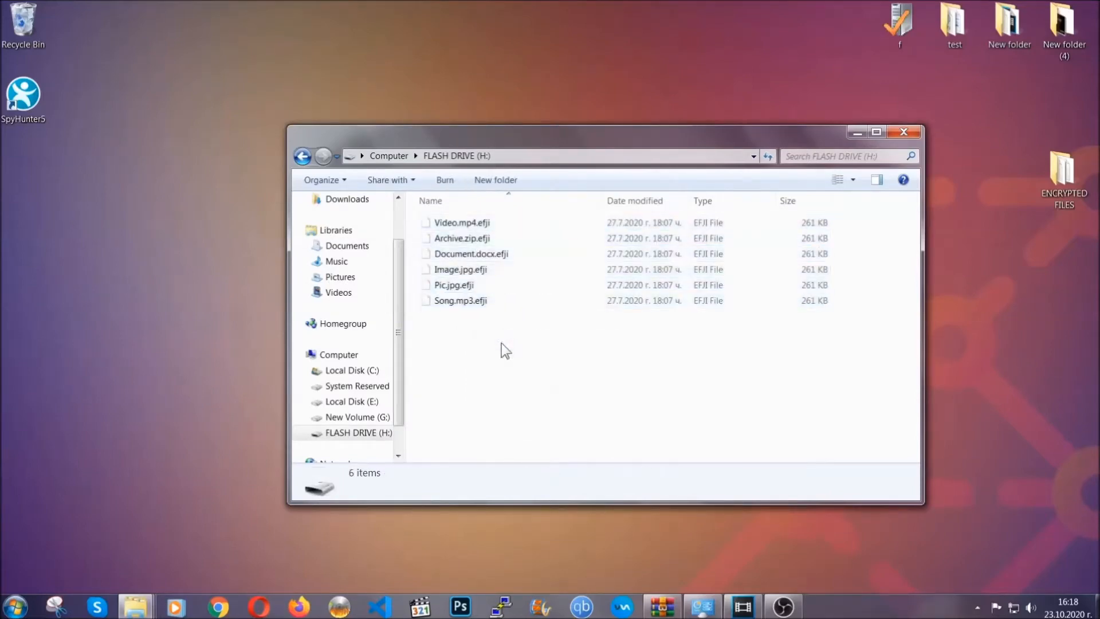
{"action": "mouse_move", "coordinate": [905, 133]}
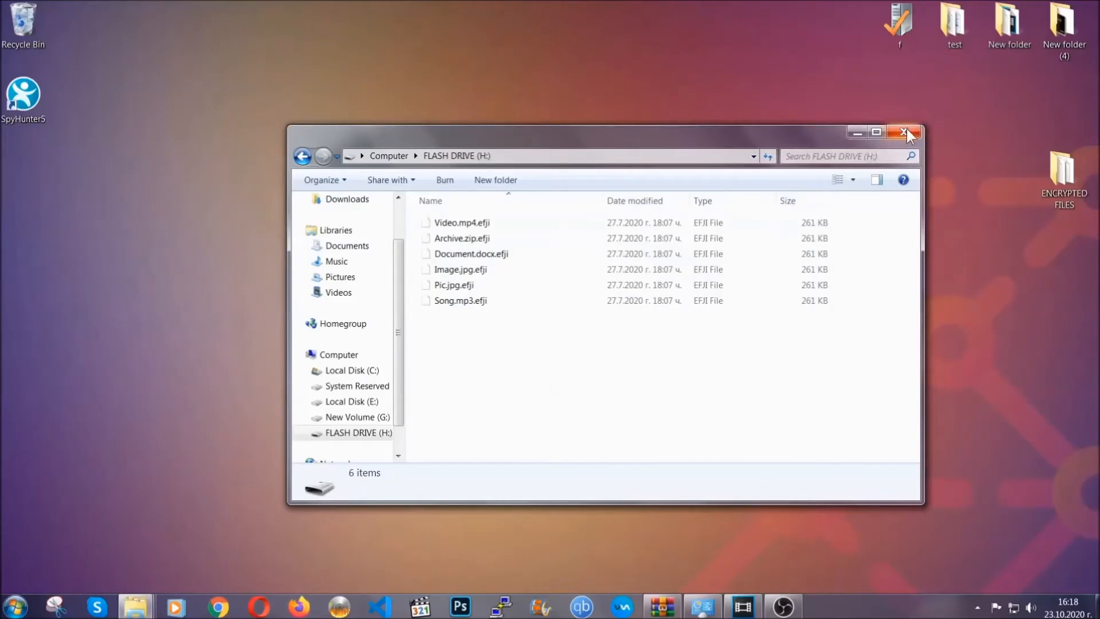
{"action": "left_click", "coordinate": [905, 133]}
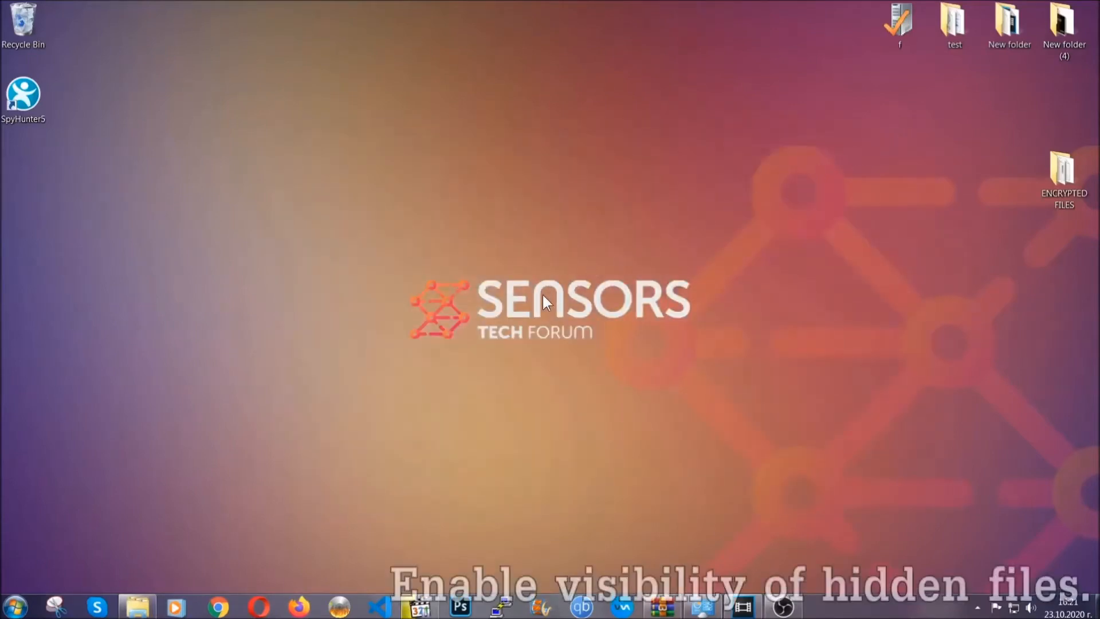
{"action": "mouse_move", "coordinate": [91, 533]}
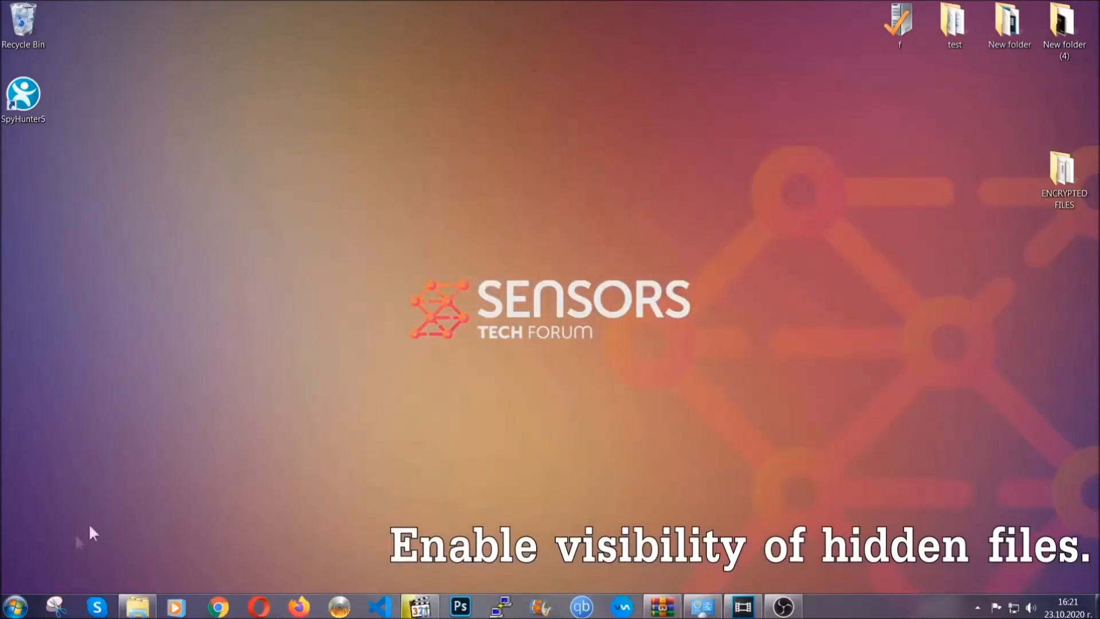
Search the Start menu for 'show hidden files and folders' and open that setting.
{"action": "left_click", "coordinate": [14, 606]}
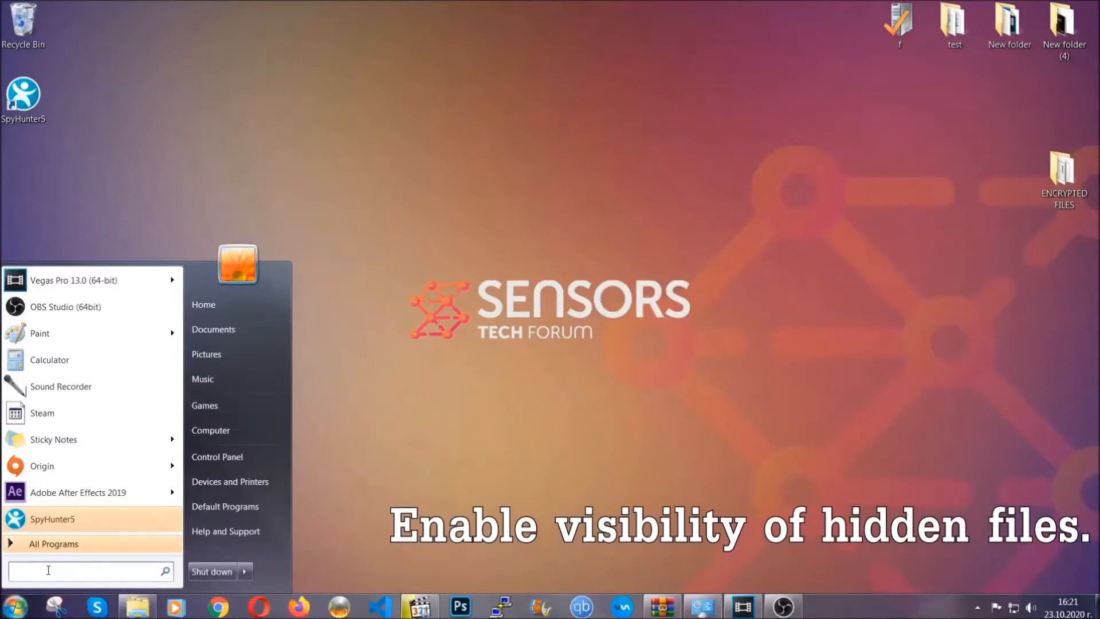
{"action": "type", "text": "s"}
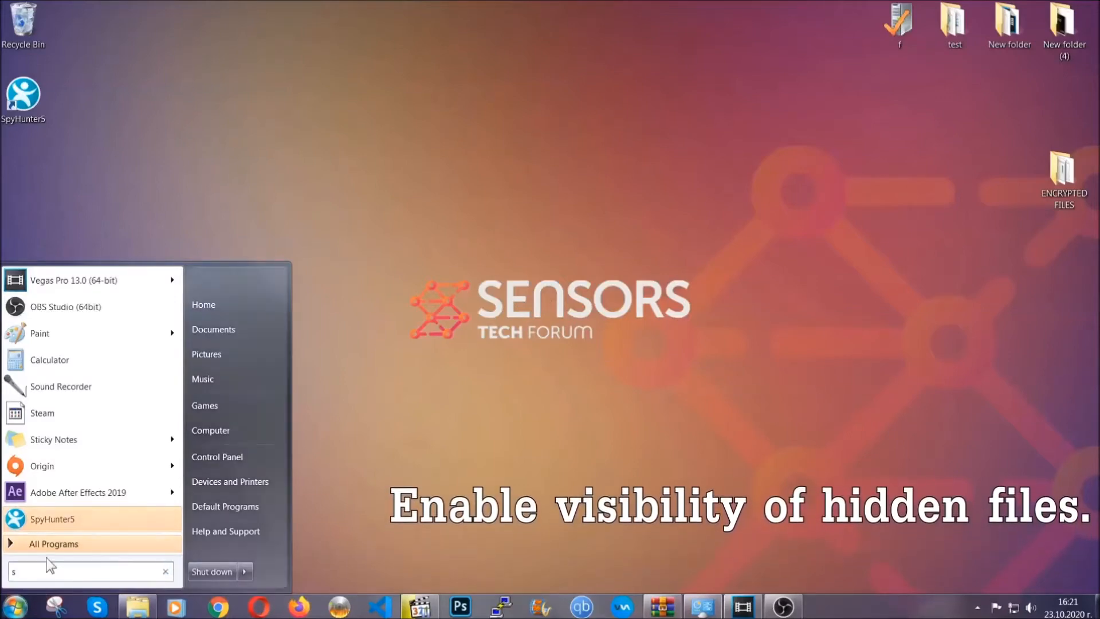
{"action": "type", "text": "how hidden files"}
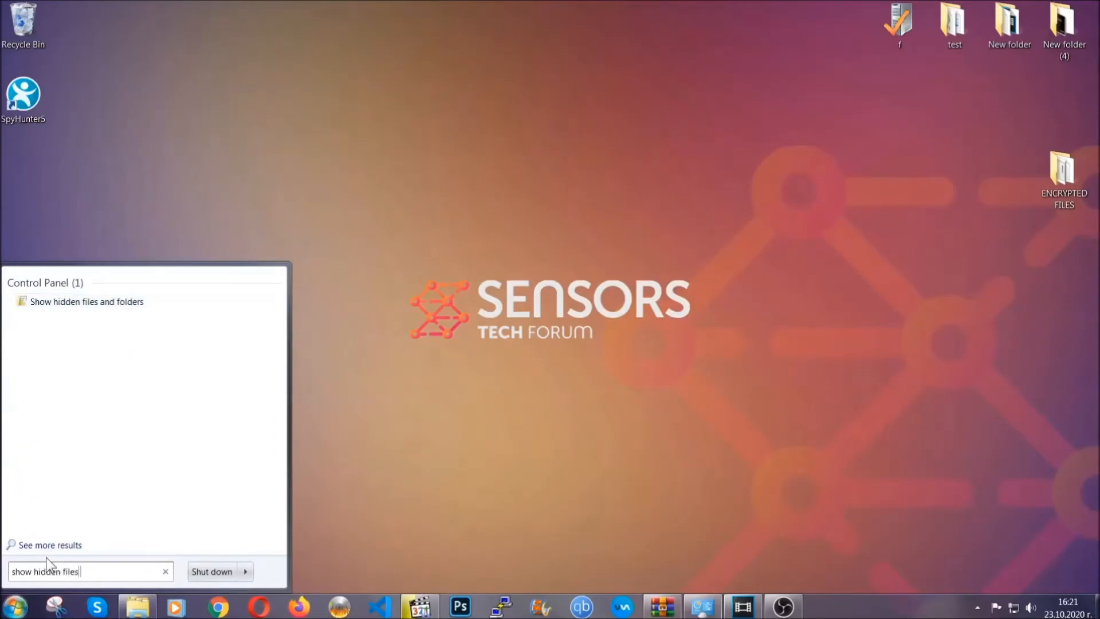
{"action": "type", "text": "and folders"}
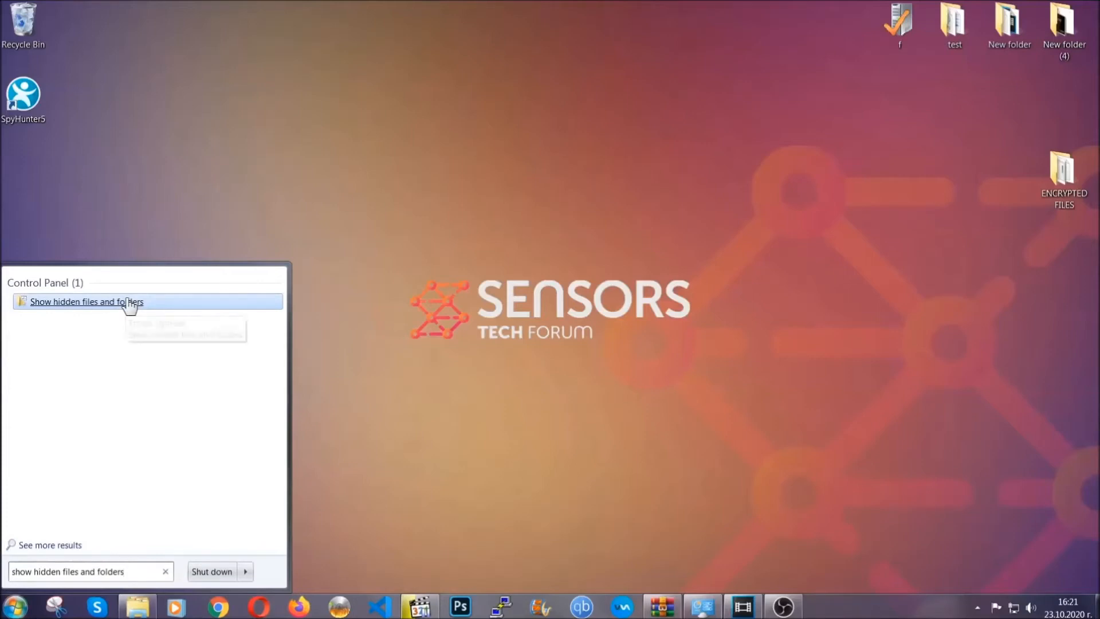
{"action": "left_click", "coordinate": [87, 301]}
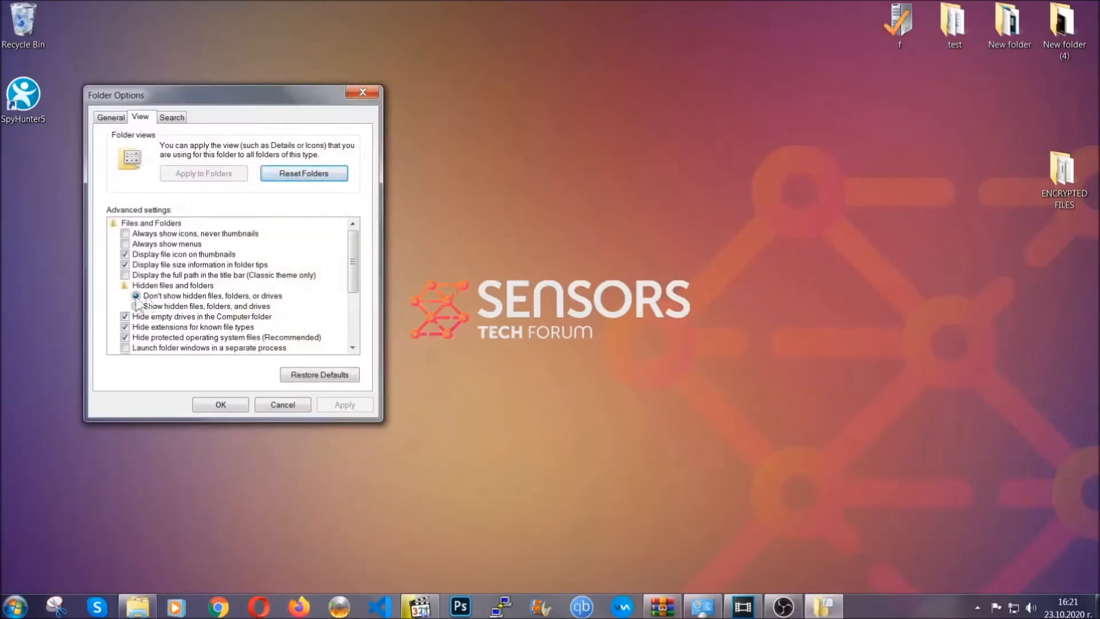
Enable 'Show hidden files, folders, and drives' and confirm with OK.
{"action": "left_click", "coordinate": [137, 306]}
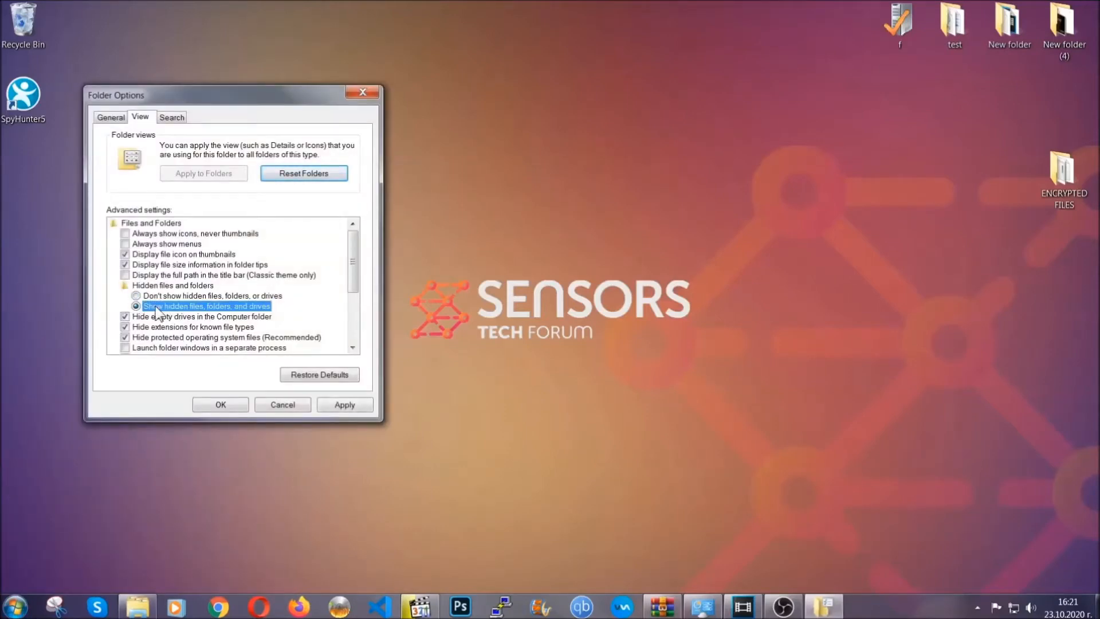
{"action": "left_click", "coordinate": [344, 405]}
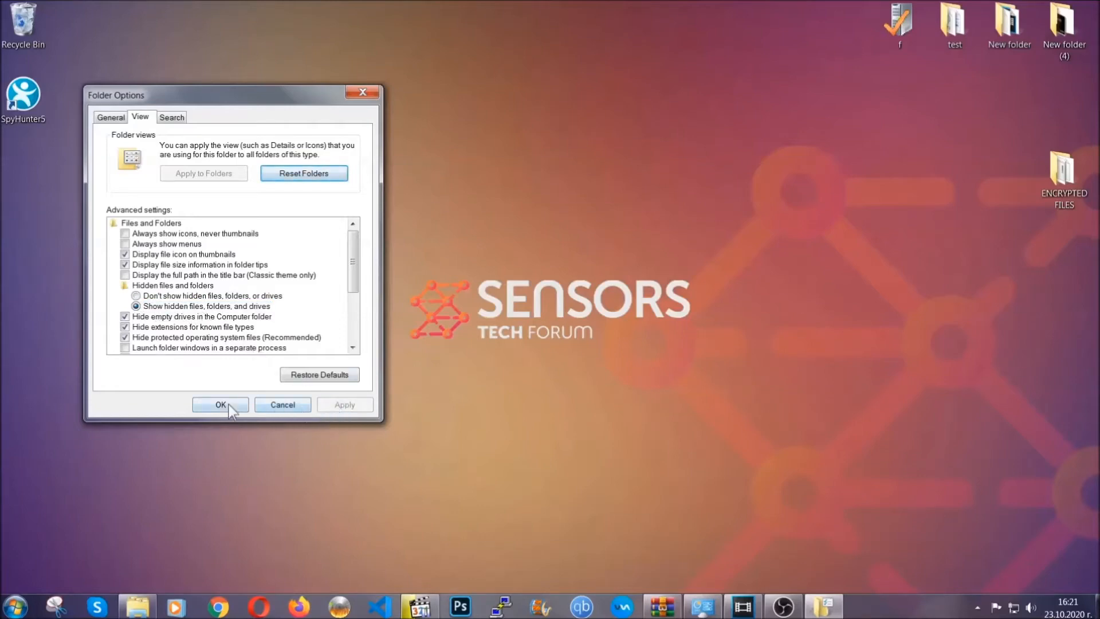
{"action": "left_click", "coordinate": [220, 404]}
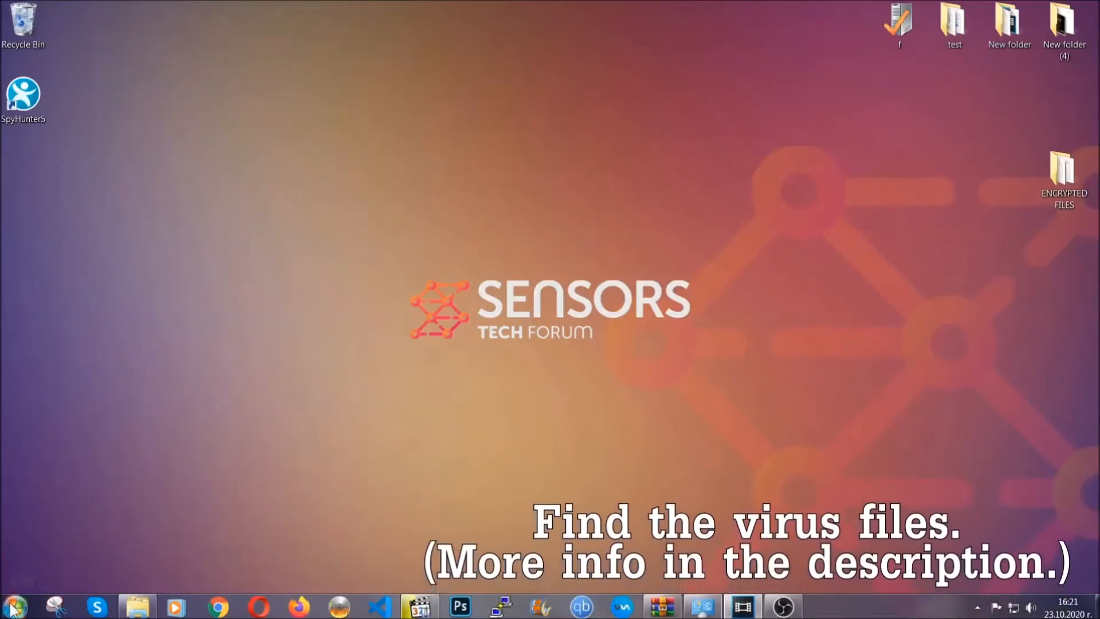
Search the whole Computer in Explorer for the EXAMPLE VIRUS NAME file.
{"action": "left_click", "coordinate": [13, 605]}
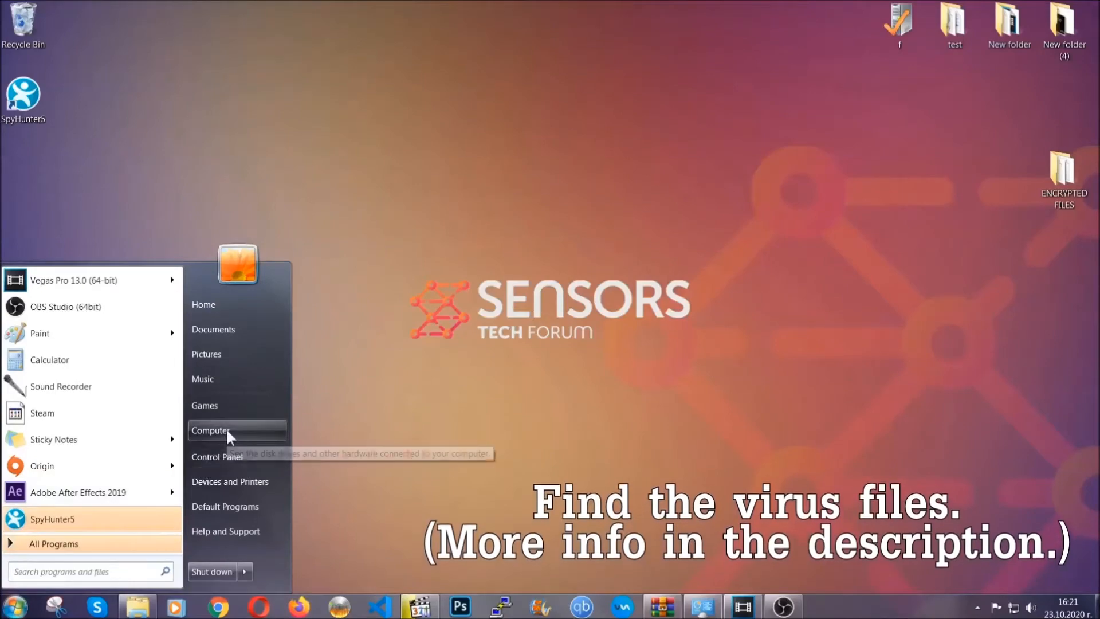
{"action": "left_click", "coordinate": [212, 430]}
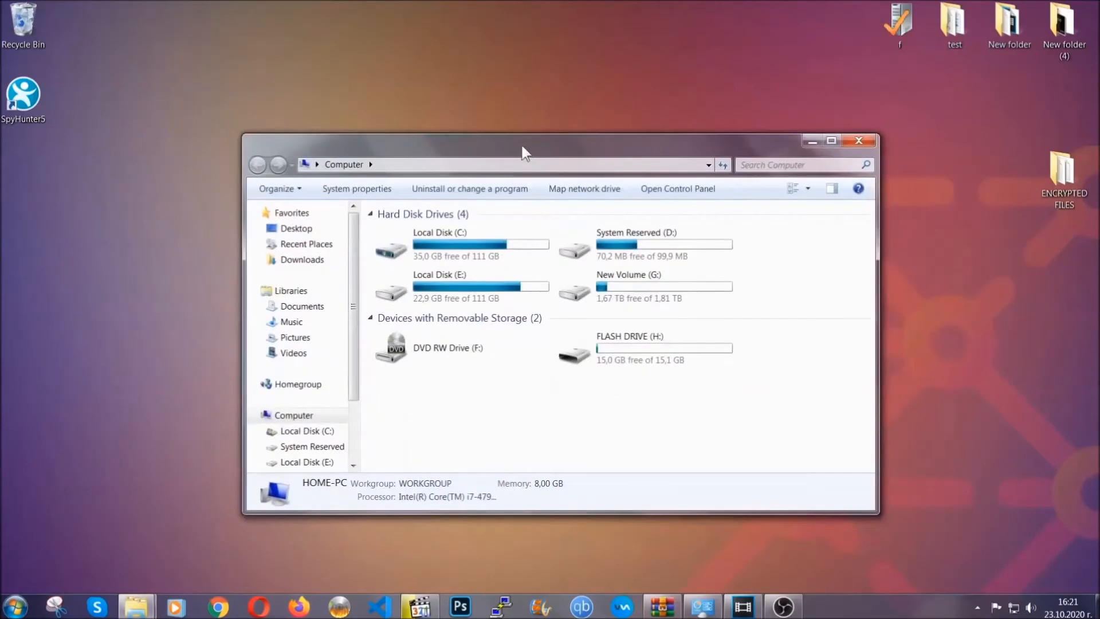
{"action": "left_click", "coordinate": [800, 164]}
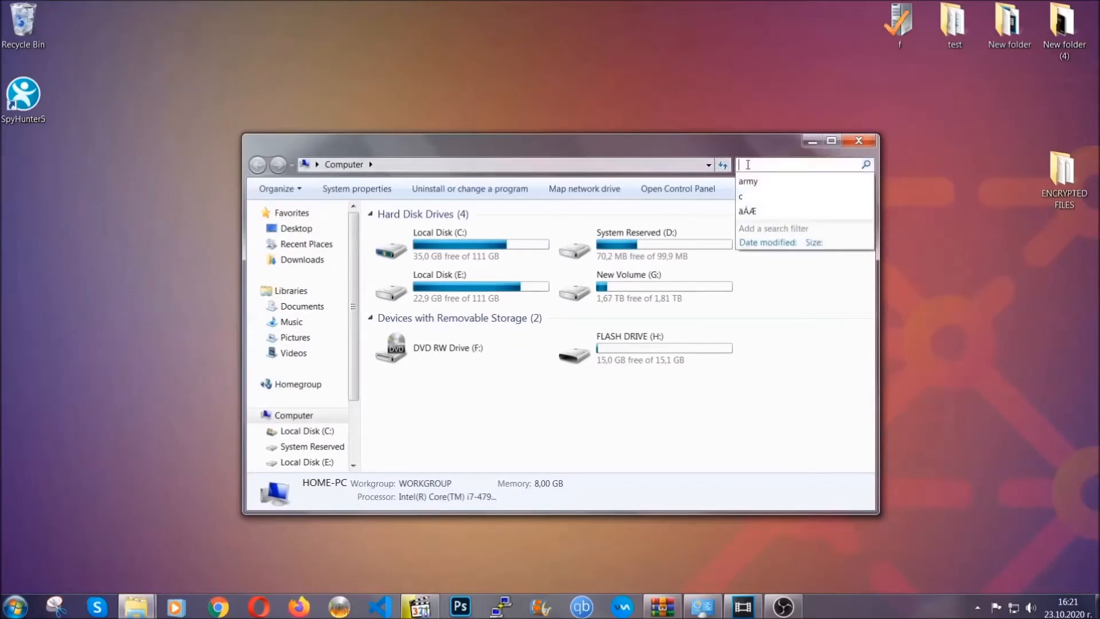
{"action": "type", "text": "filke"}
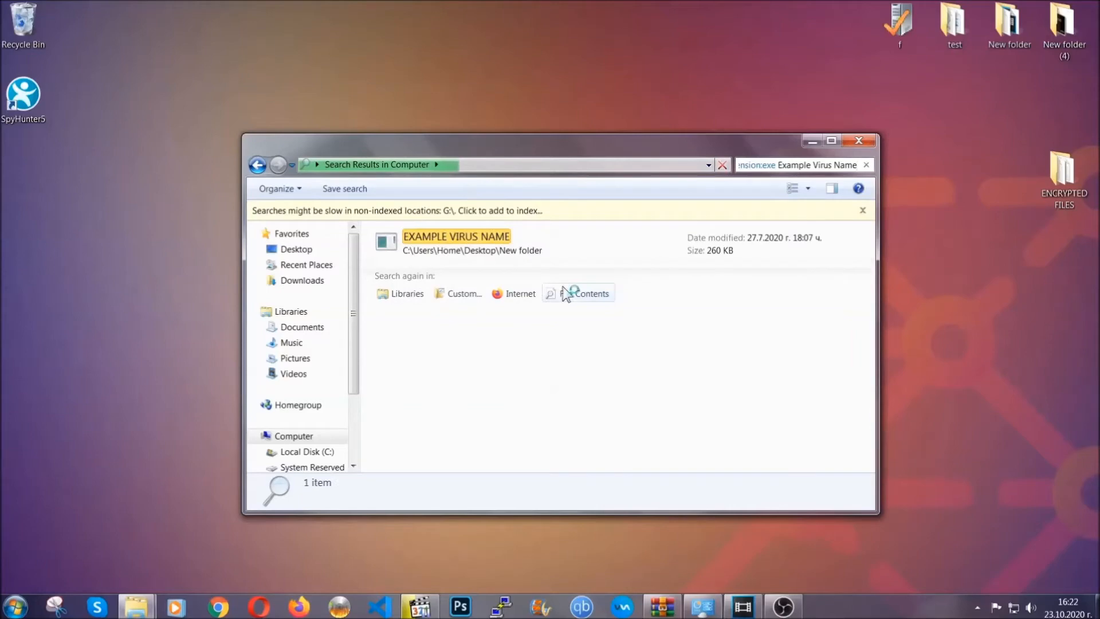
Delete the found EXAMPLE VIRUS NAME application to the Recycle Bin and close the window.
{"action": "left_click", "coordinate": [457, 242]}
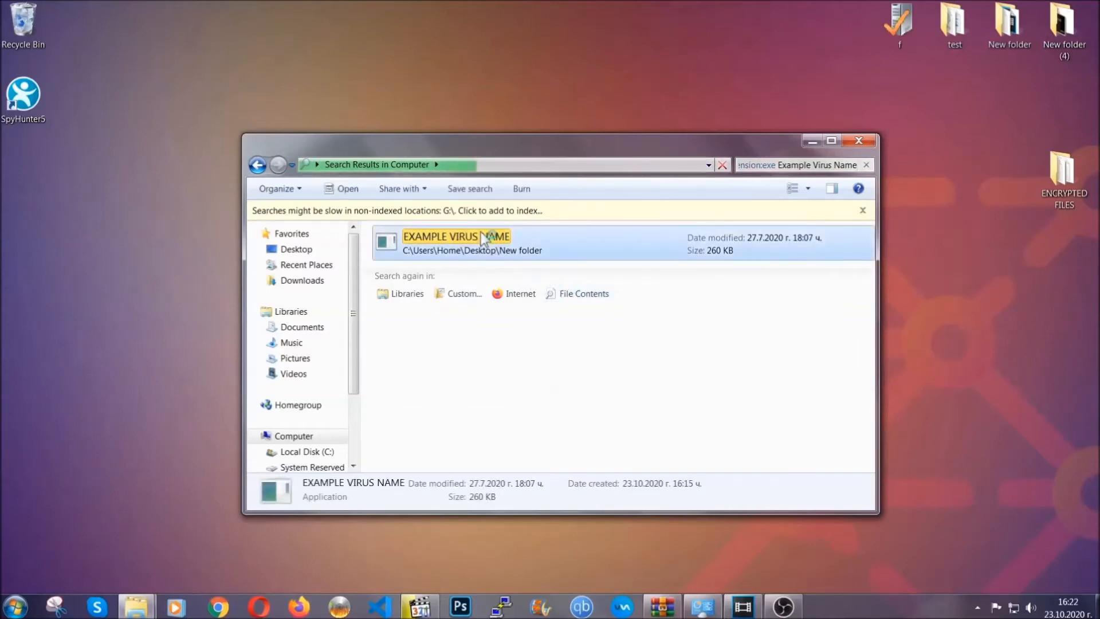
{"action": "right_click", "coordinate": [455, 236]}
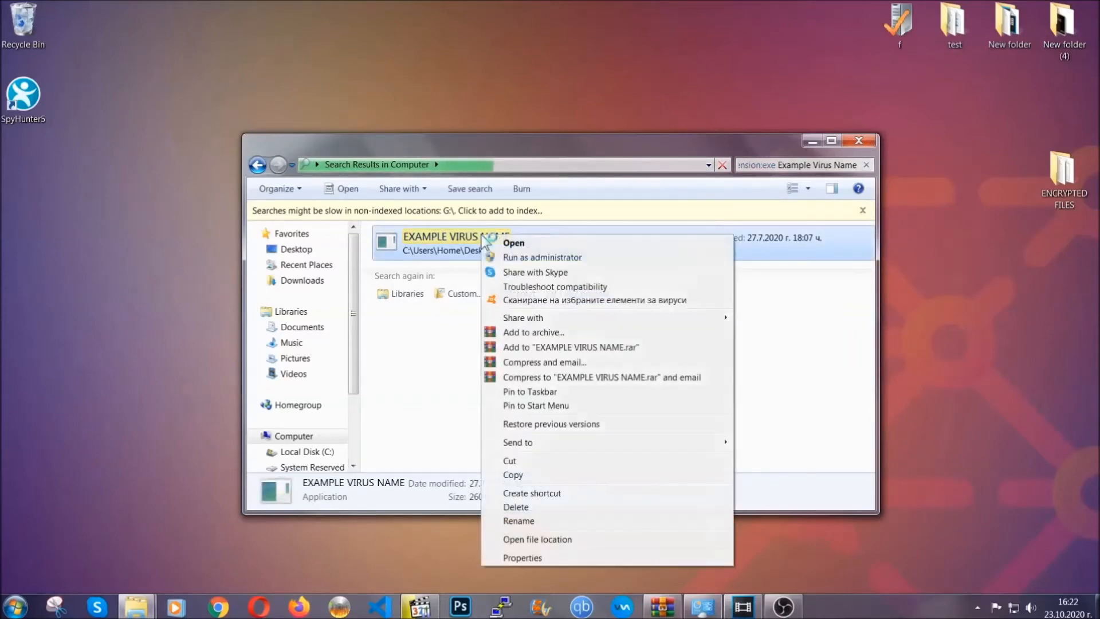
{"action": "mouse_move", "coordinate": [517, 507]}
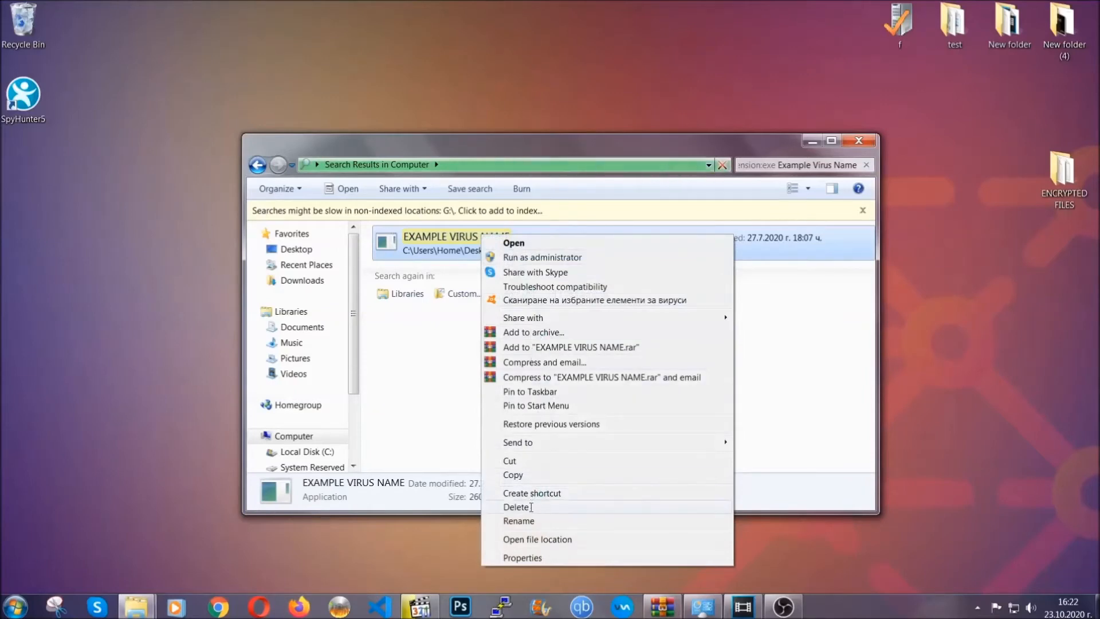
{"action": "left_click", "coordinate": [519, 507]}
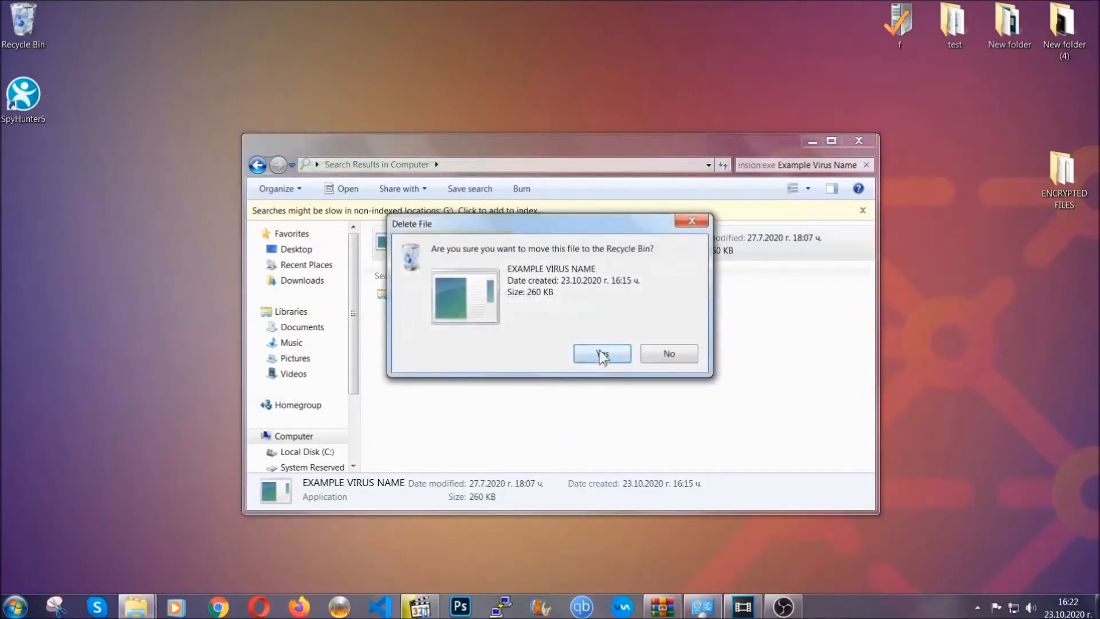
{"action": "left_click", "coordinate": [601, 353]}
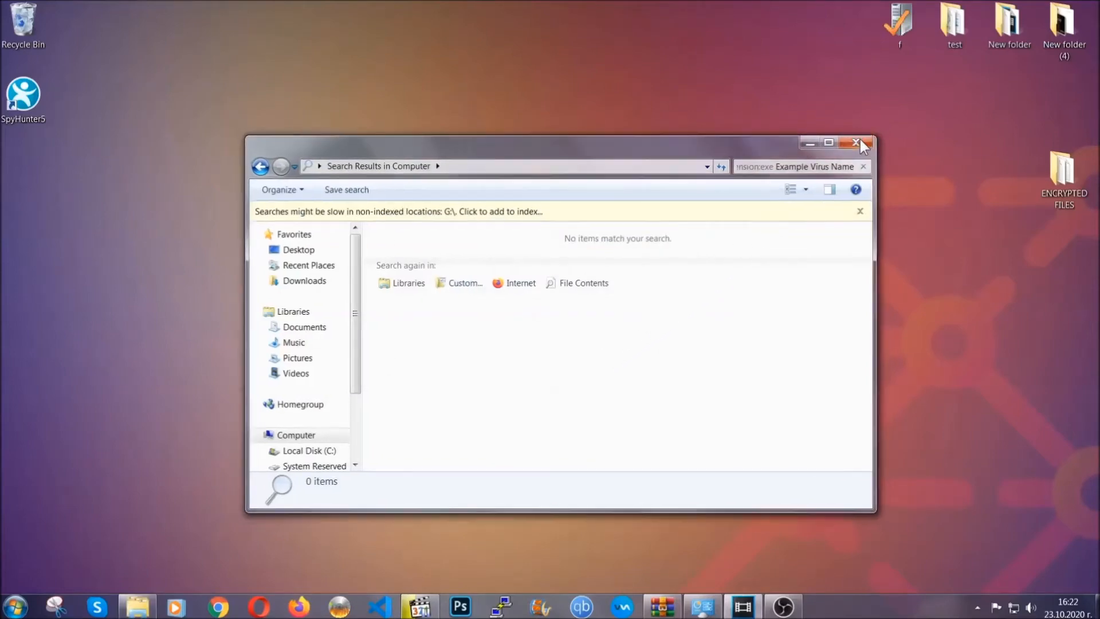
{"action": "left_click", "coordinate": [857, 143]}
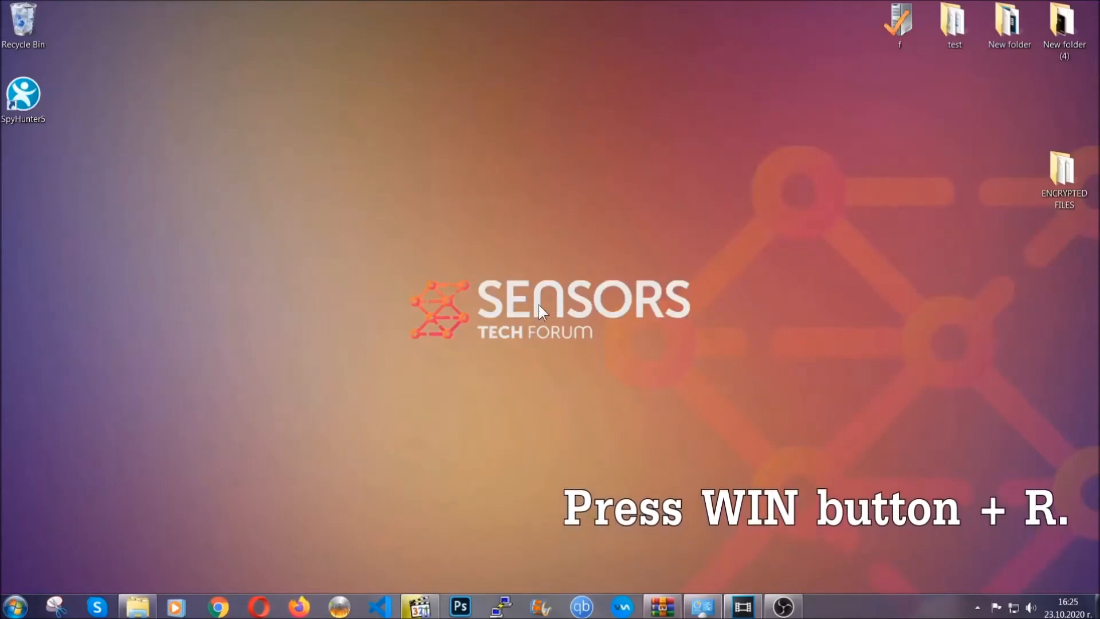
Launch REGEDIT from the Win+R Run dialog.
{"action": "key", "text": "win+r"}
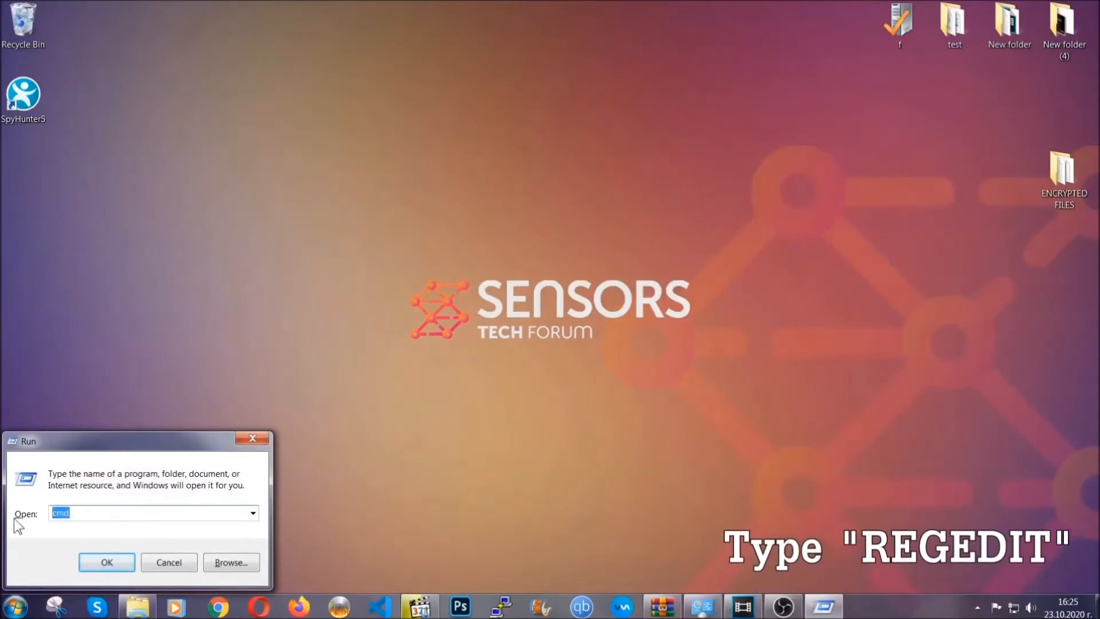
{"action": "type", "text": "REGEDIT"}
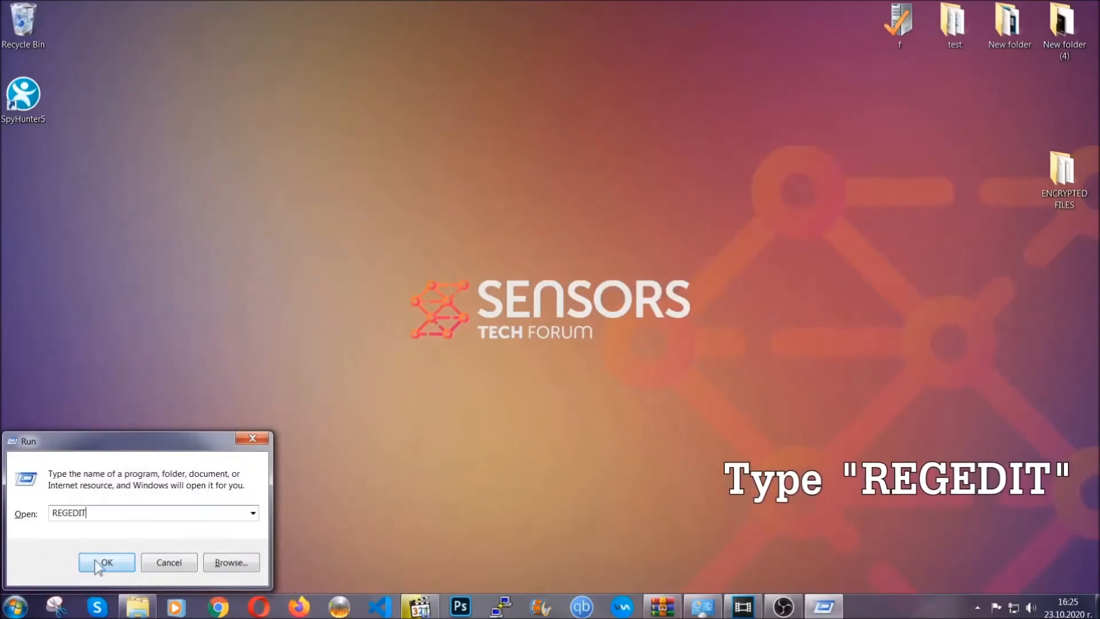
{"action": "left_click", "coordinate": [106, 562]}
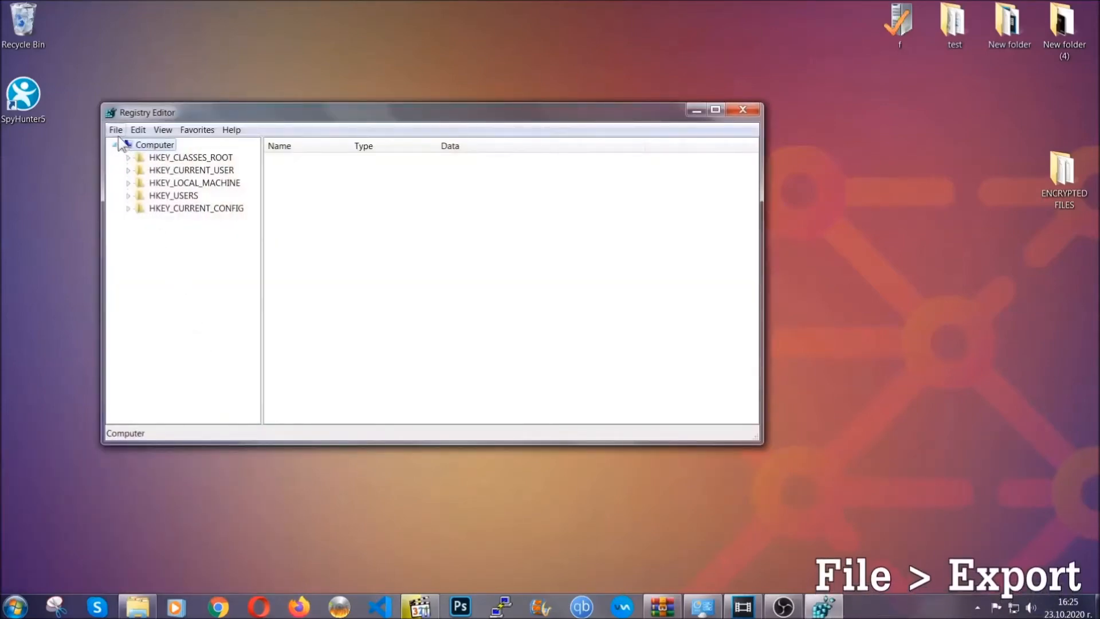
Export the whole registry (range All) as BACKUP to the Desktop.
{"action": "left_click", "coordinate": [115, 130]}
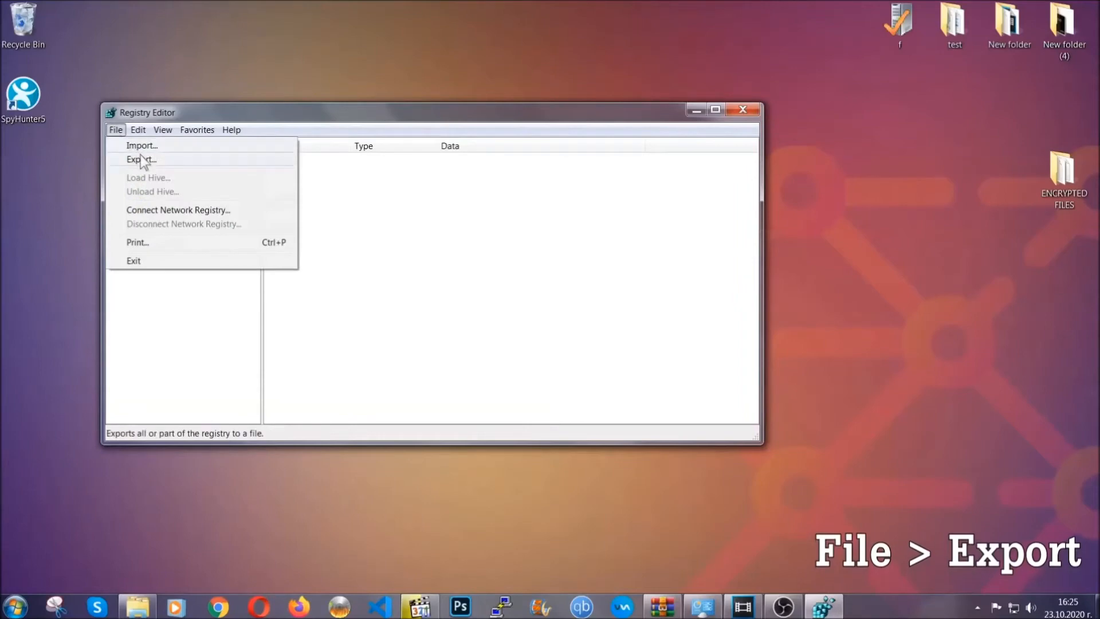
{"action": "left_click", "coordinate": [141, 159]}
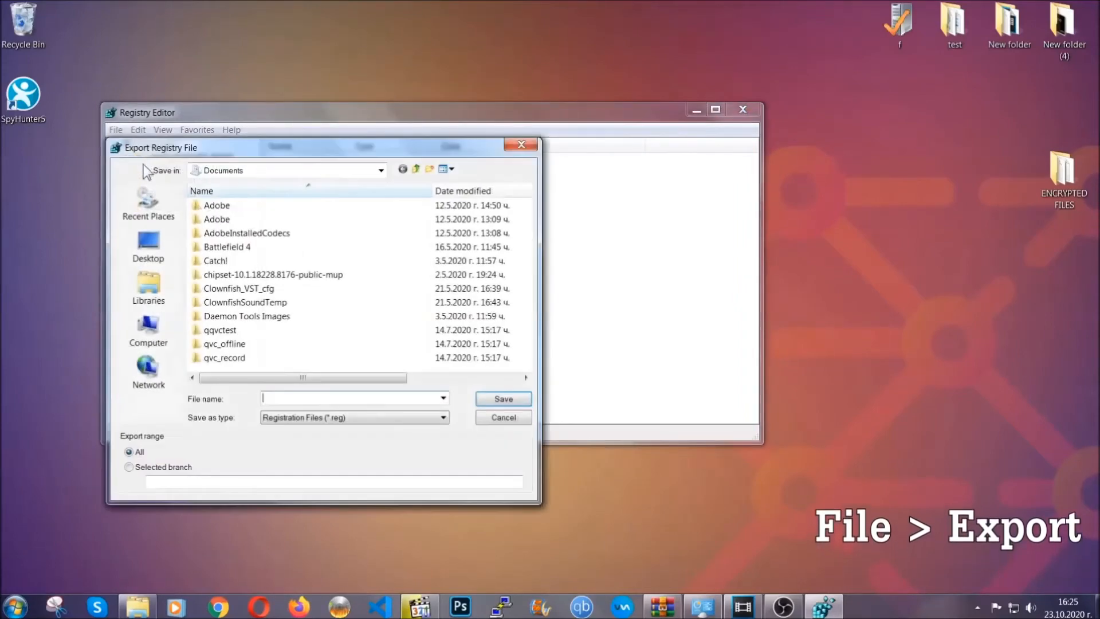
{"action": "left_click", "coordinate": [148, 245]}
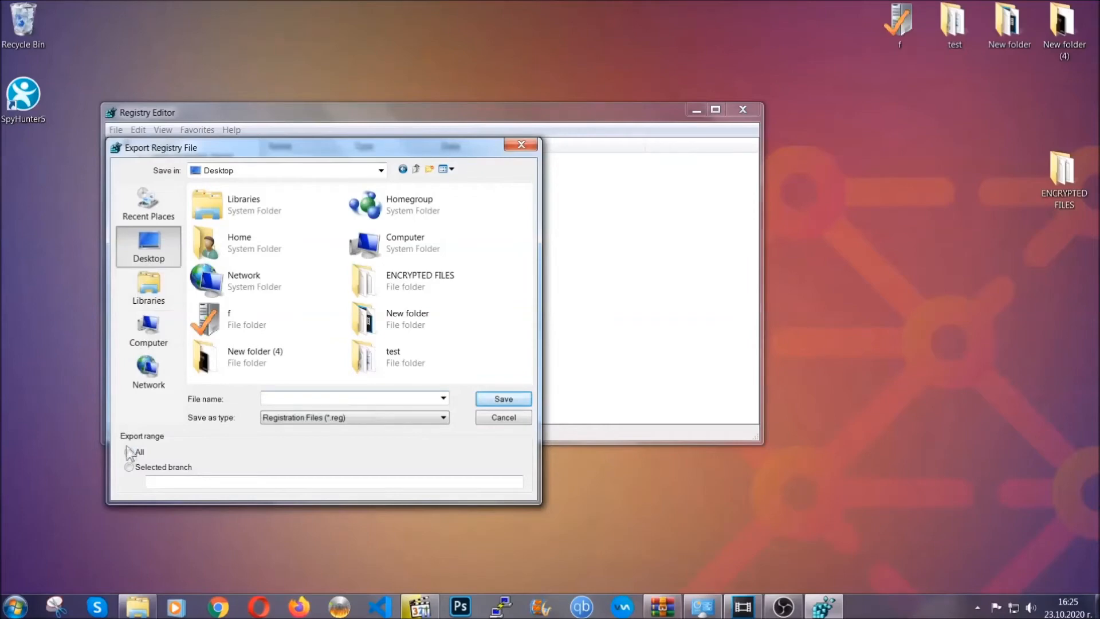
{"action": "left_click", "coordinate": [129, 451]}
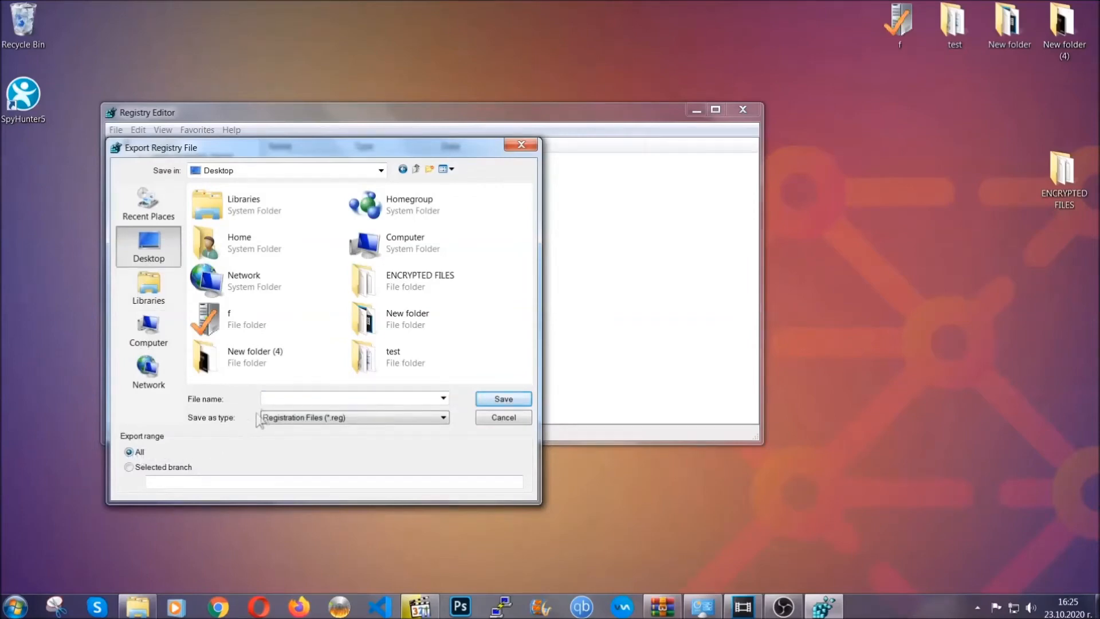
{"action": "type", "text": "BA"}
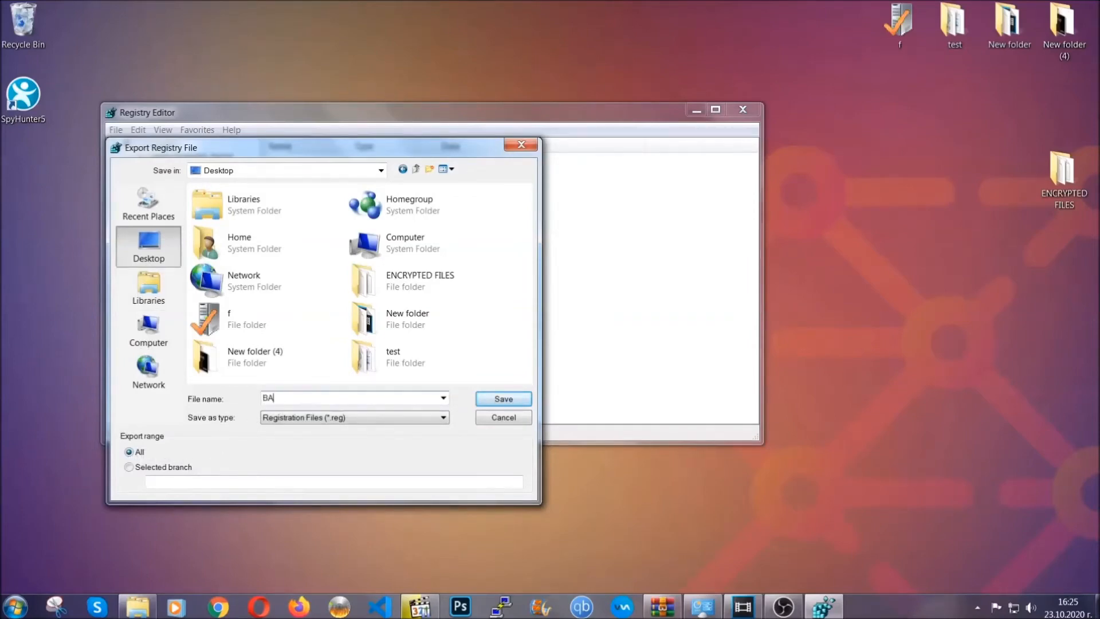
{"action": "type", "text": "CKUP"}
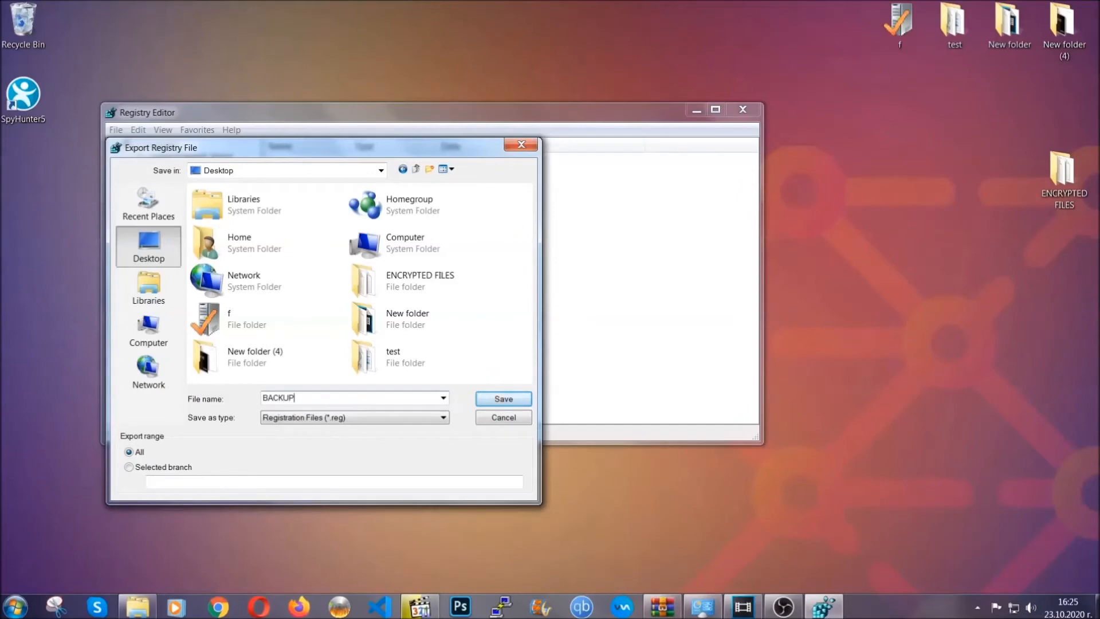
{"action": "mouse_move", "coordinate": [502, 399]}
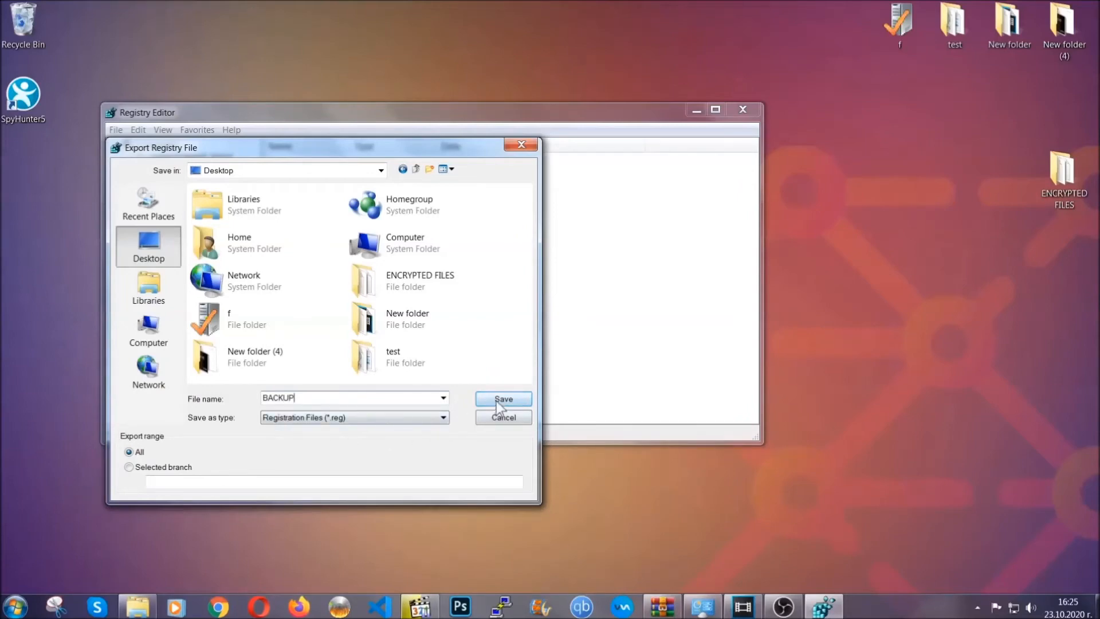
{"action": "left_click", "coordinate": [502, 398]}
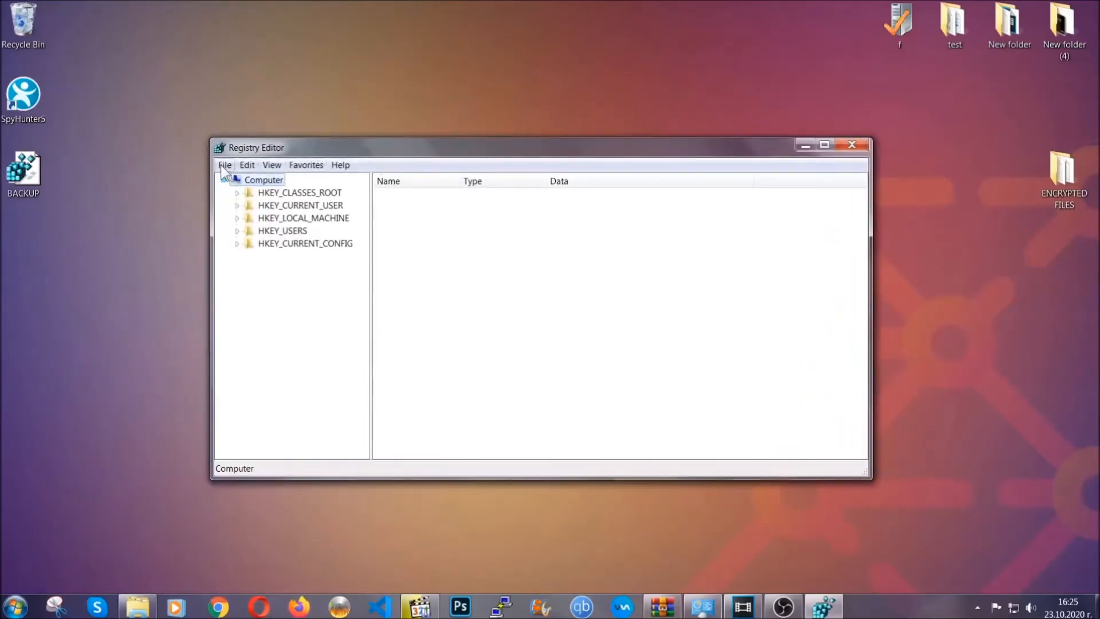
Select HKEY_CURRENT_USER and bring up Find (Ctrl+F) to search key names.
{"action": "left_click", "coordinate": [225, 165]}
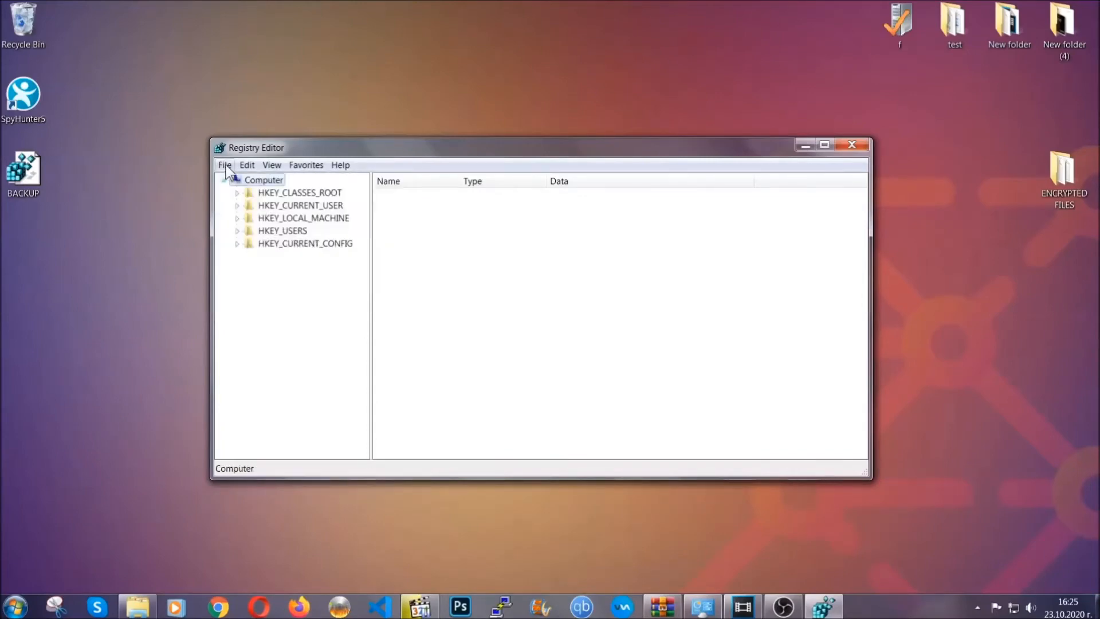
{"action": "key", "text": "ctrl+s"}
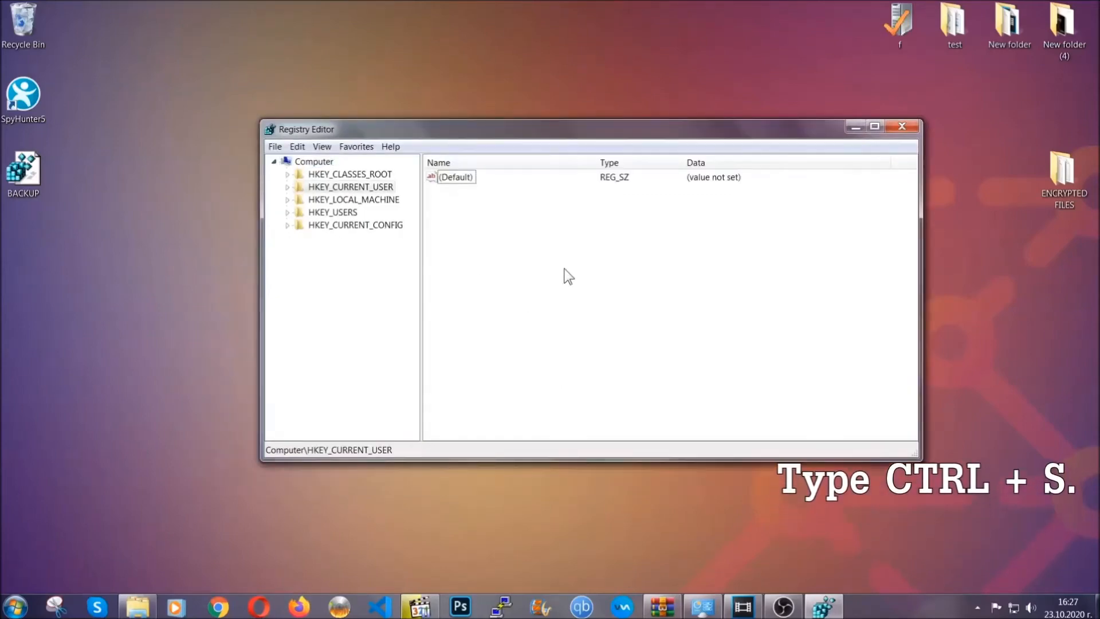
{"action": "key", "text": "ctrl+f"}
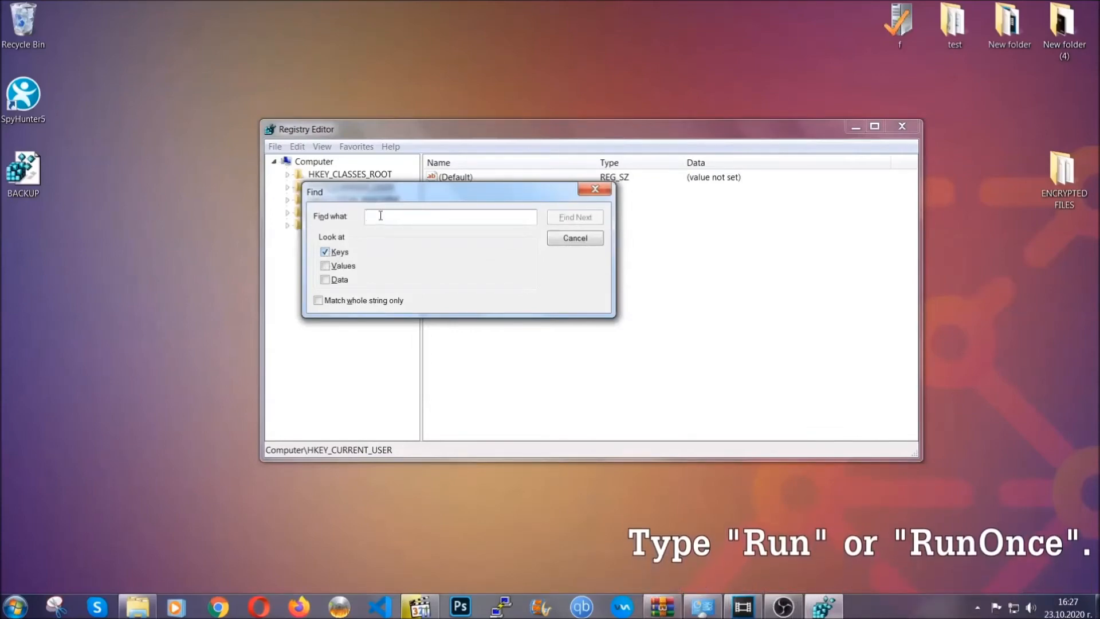
Find the RunOnce key by name, then select the neighbouring Run key under CurrentVersion.
{"action": "type", "text": "RunO"}
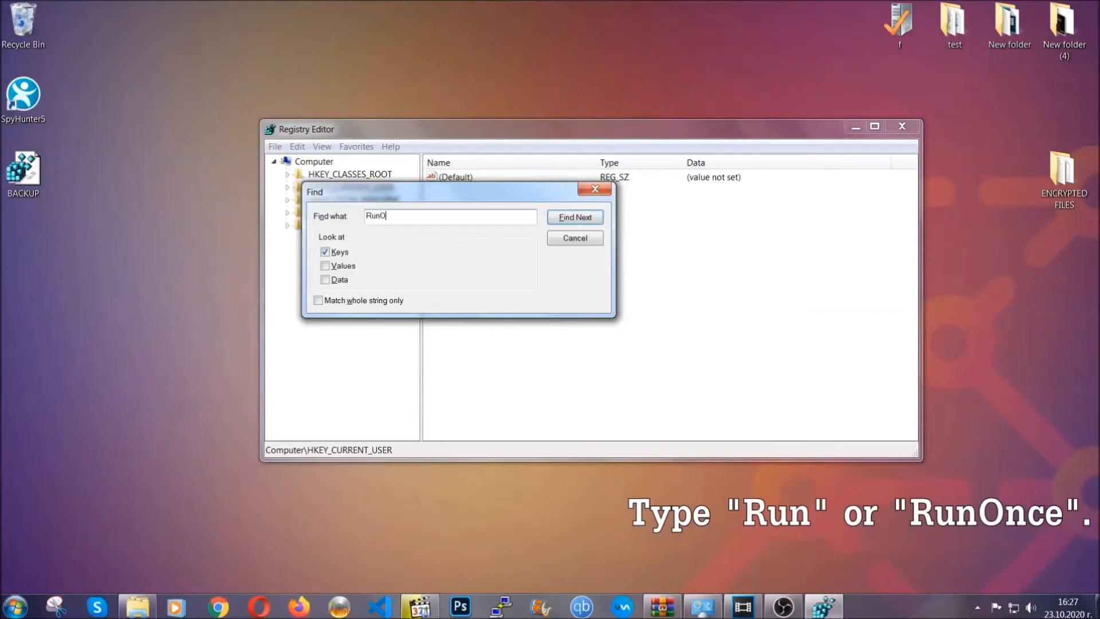
{"action": "type", "text": "nce"}
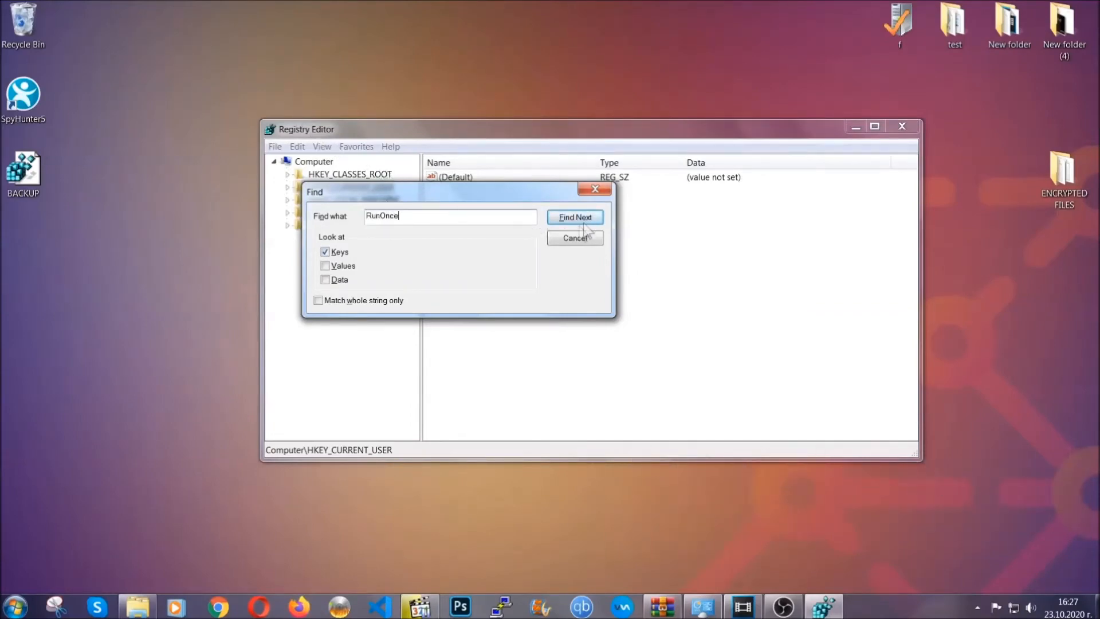
{"action": "left_click", "coordinate": [575, 216]}
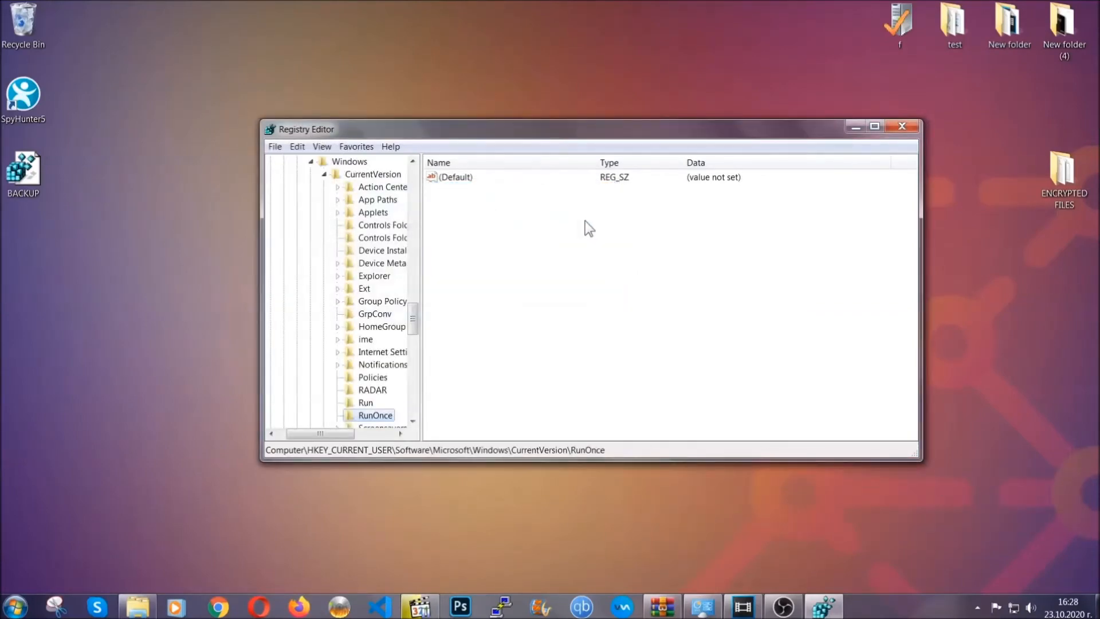
{"action": "scroll", "scroll_direction": "down", "scroll_amount": 3}
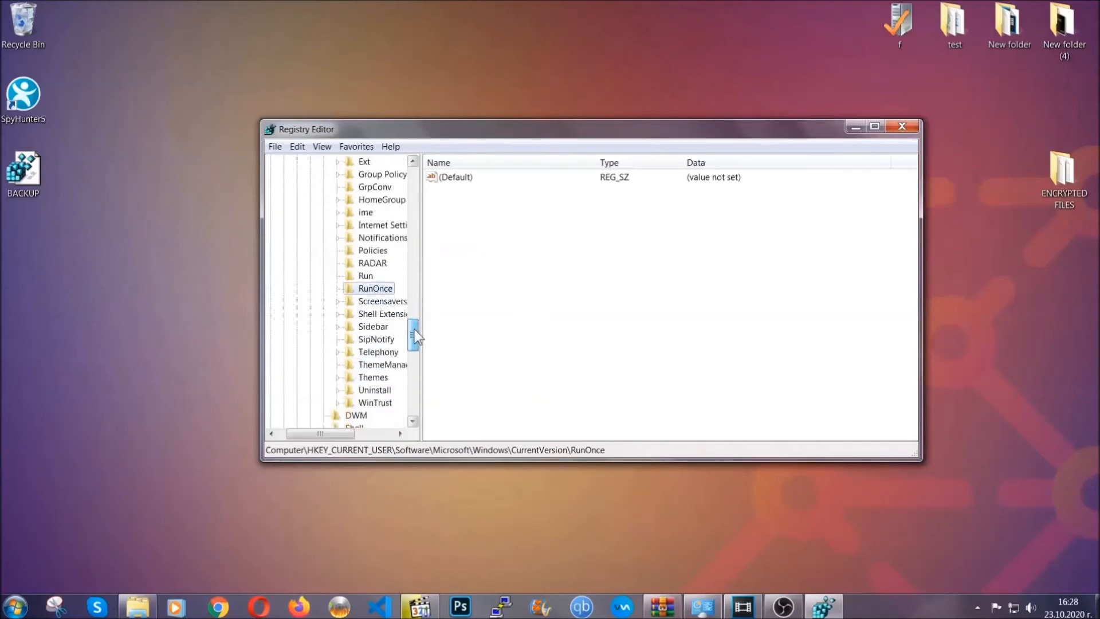
{"action": "left_click", "coordinate": [365, 277]}
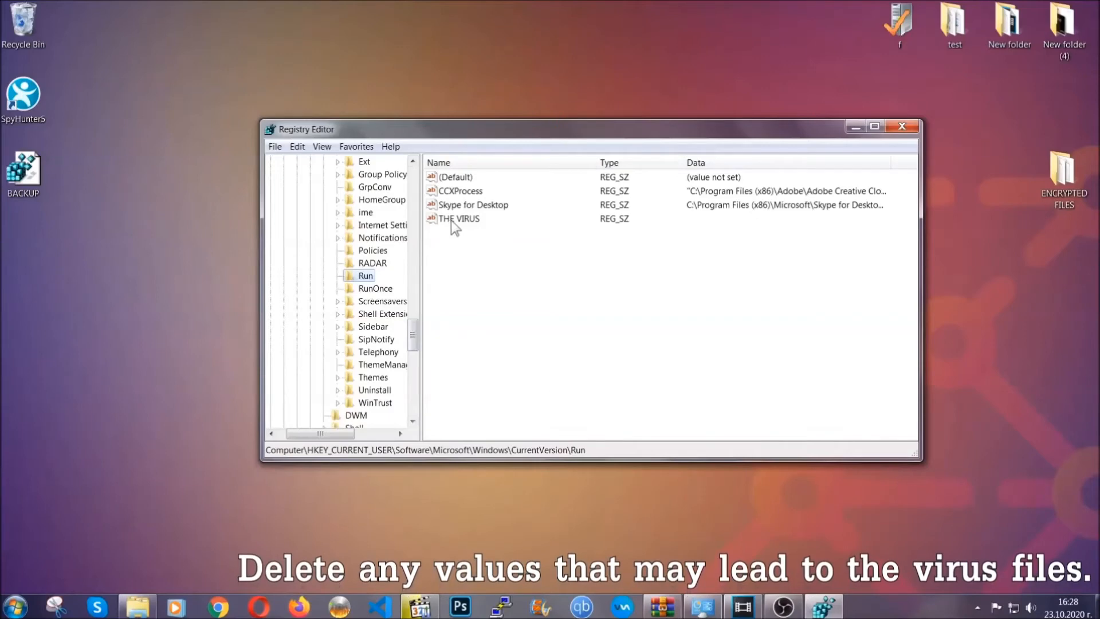
Delete the THE VIRUS value from Run, confirm the deletion, and close Registry Editor.
{"action": "right_click", "coordinate": [460, 217]}
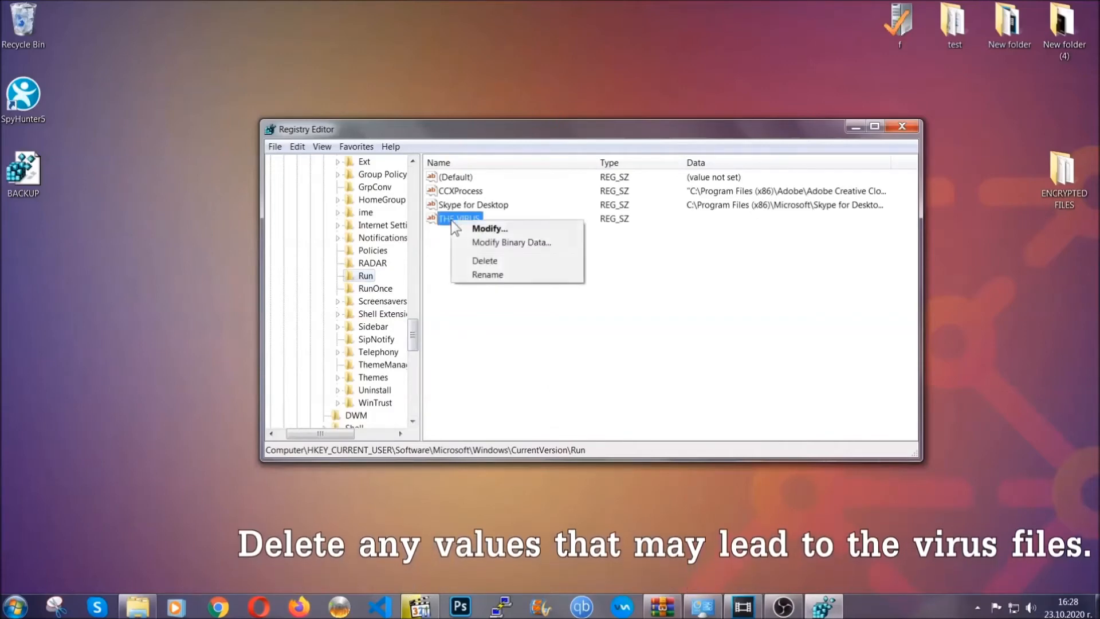
{"action": "left_click", "coordinate": [484, 261]}
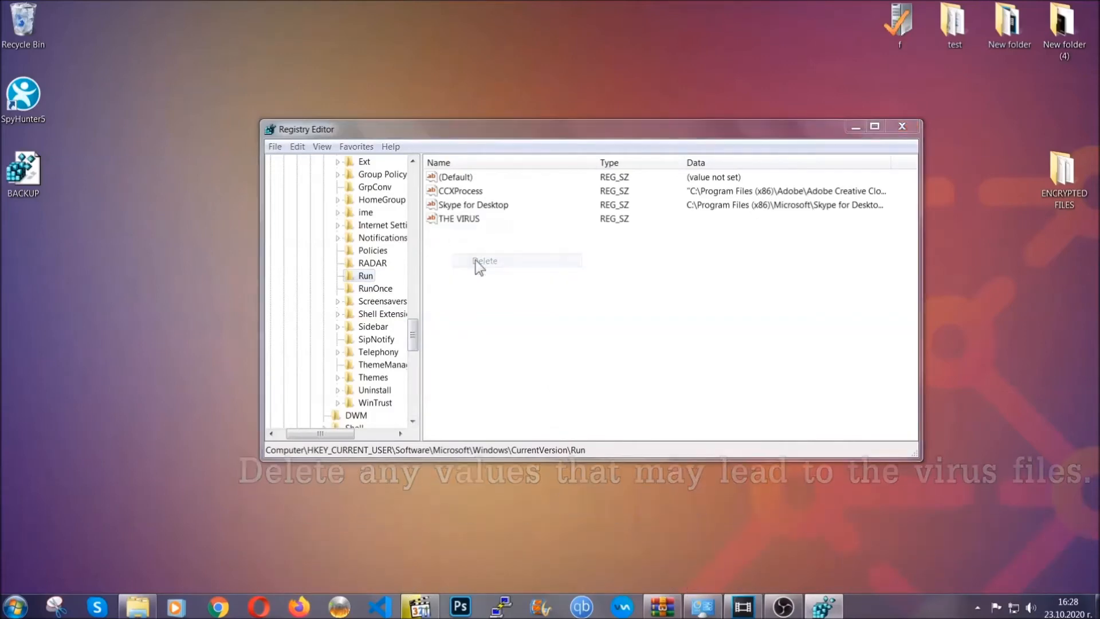
{"action": "left_click", "coordinate": [486, 260]}
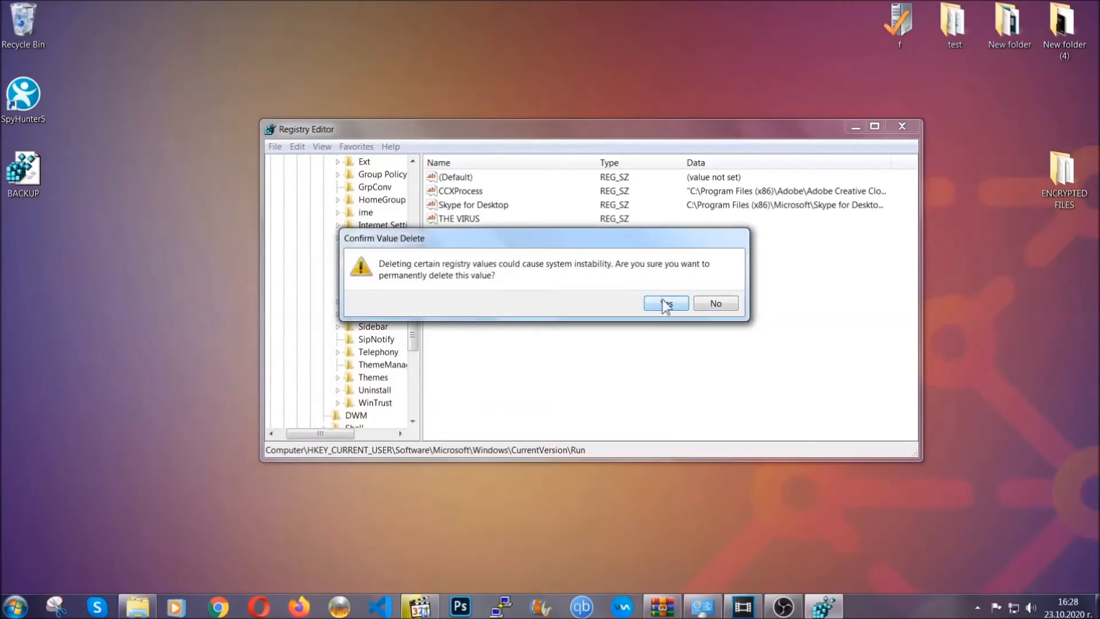
{"action": "left_click", "coordinate": [665, 303]}
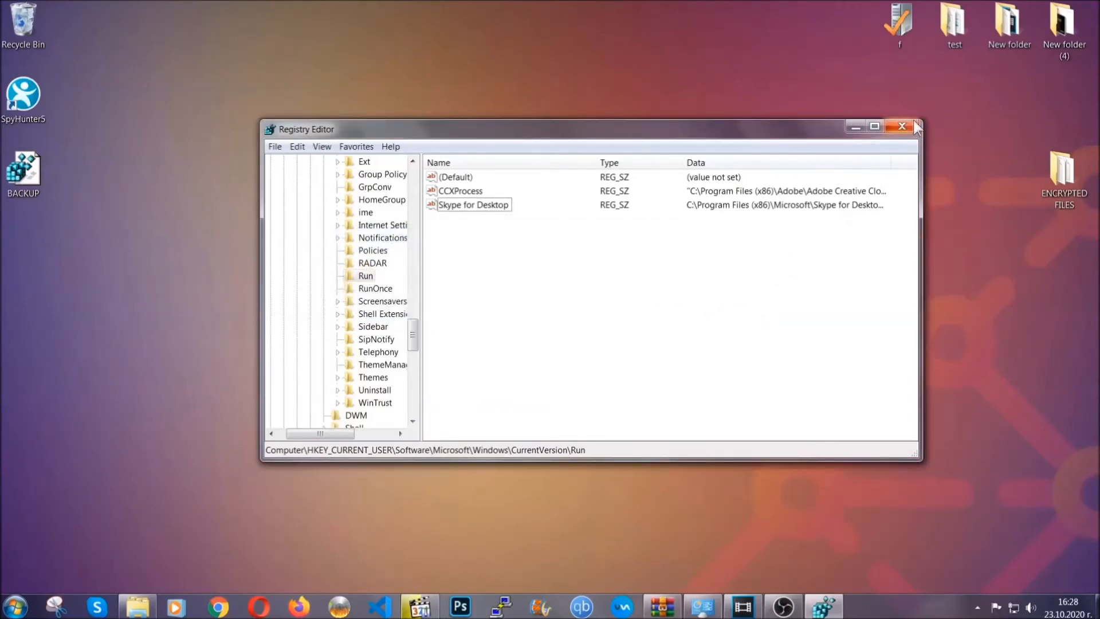
{"action": "left_click", "coordinate": [904, 126]}
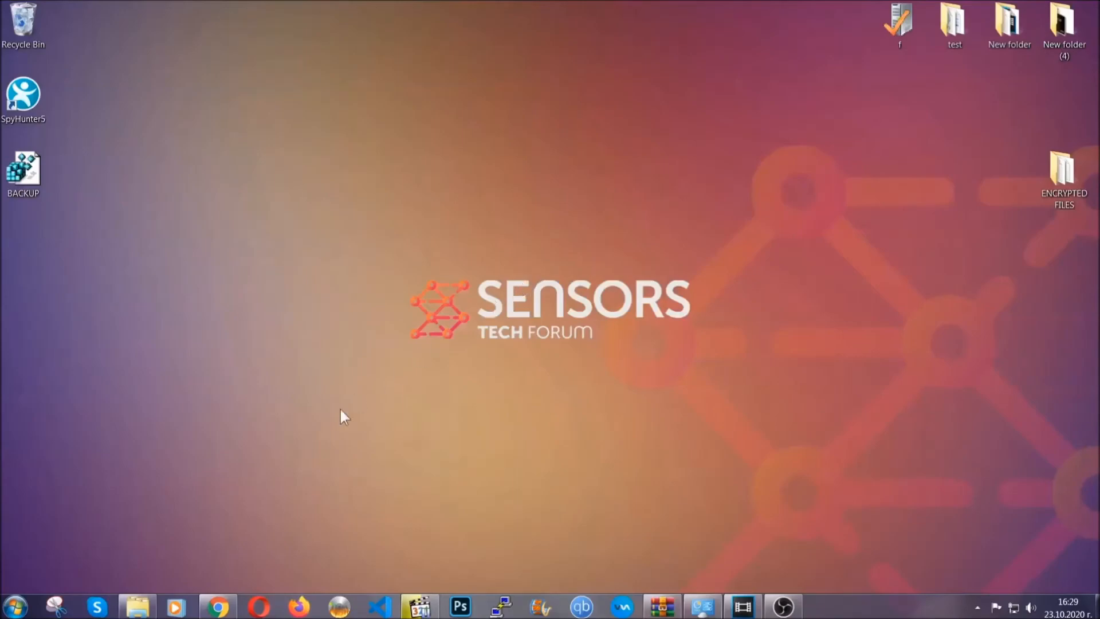
Bring Chrome forward on the SensorsTechForum recovery article and select its full URL.
{"action": "left_click", "coordinate": [218, 605]}
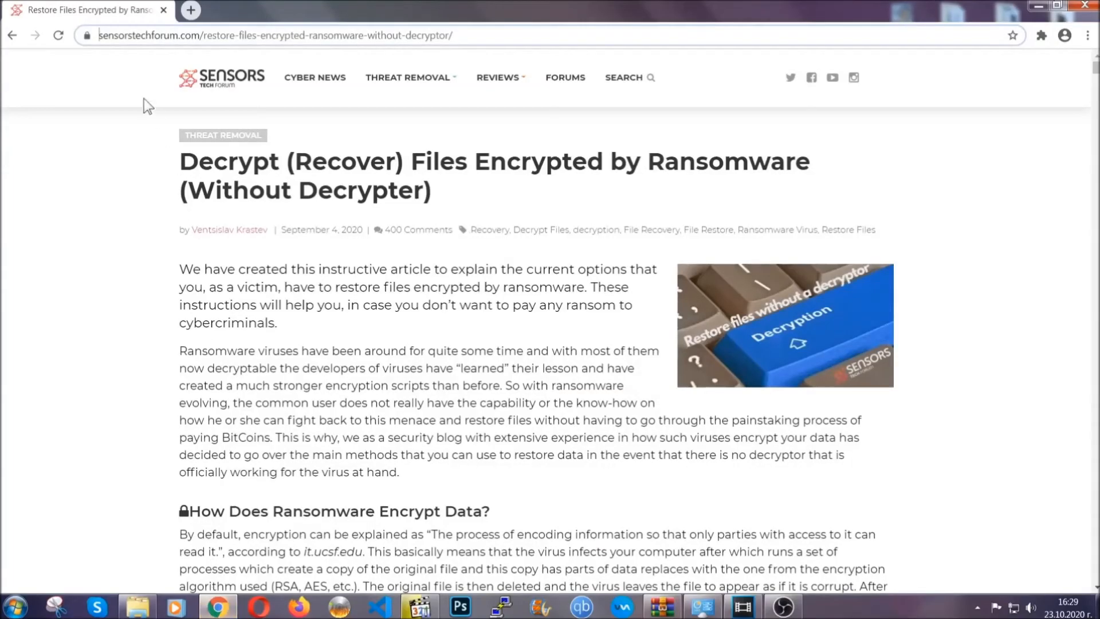
{"action": "left_click", "coordinate": [274, 35]}
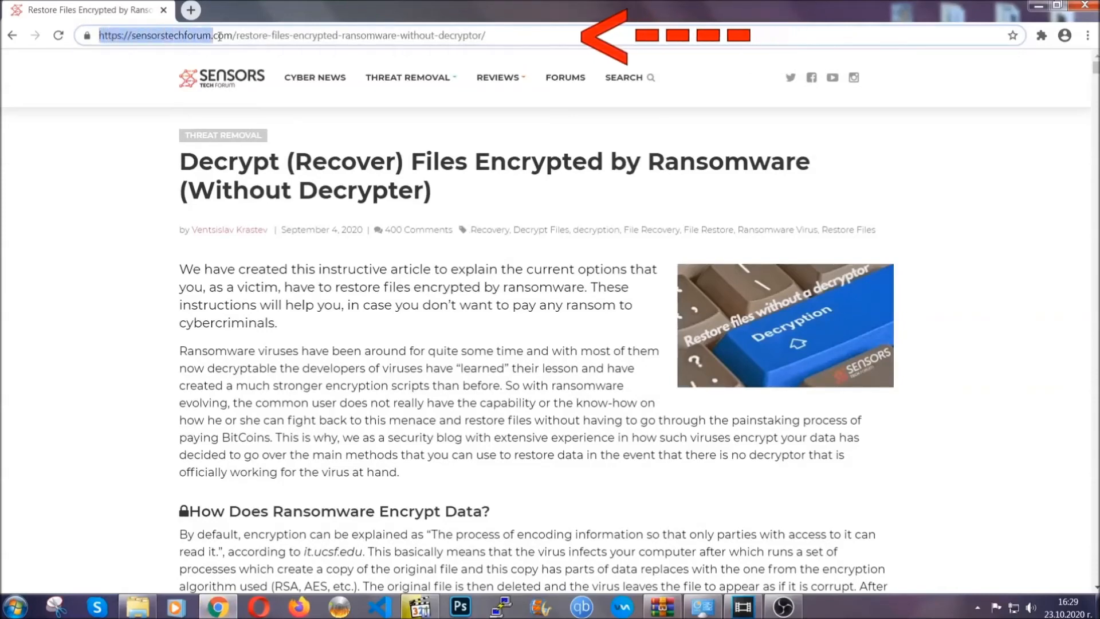
{"action": "left_click", "coordinate": [295, 35]}
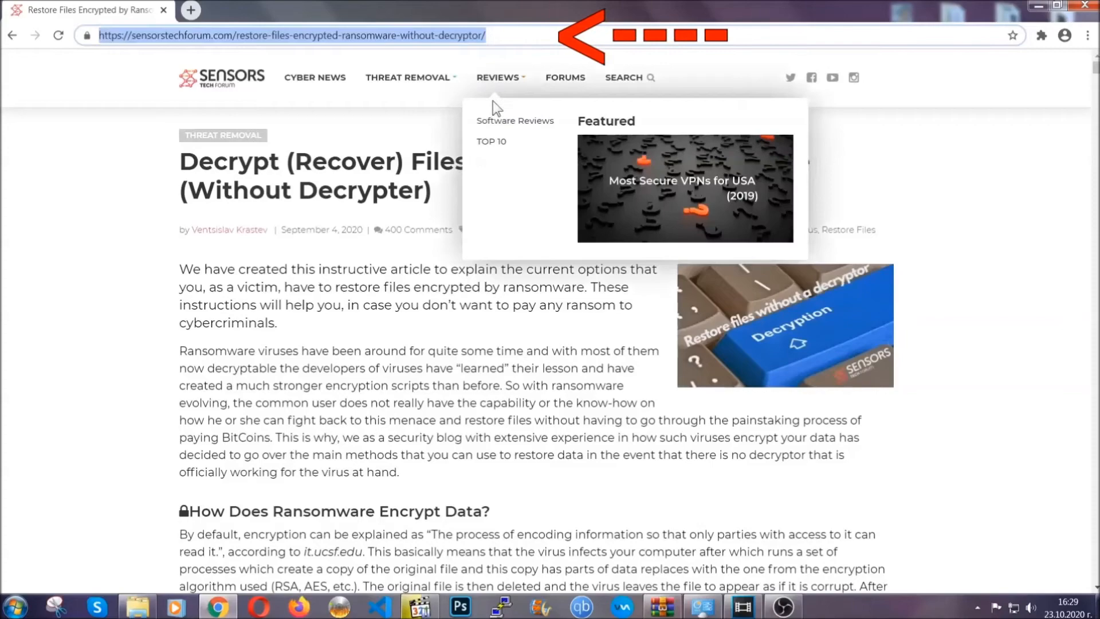
Scroll to the methods list and expand Method 2, restoring files via Windows Backup.
{"action": "scroll", "scroll_direction": "down", "scroll_amount": 3}
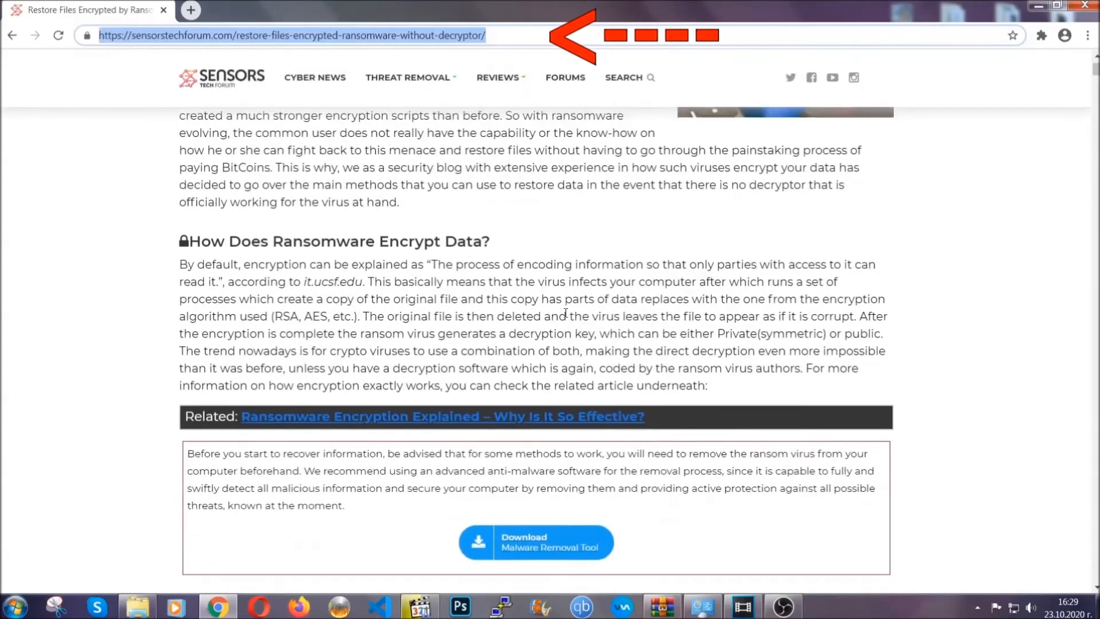
{"action": "scroll", "scroll_direction": "down", "scroll_amount": 3}
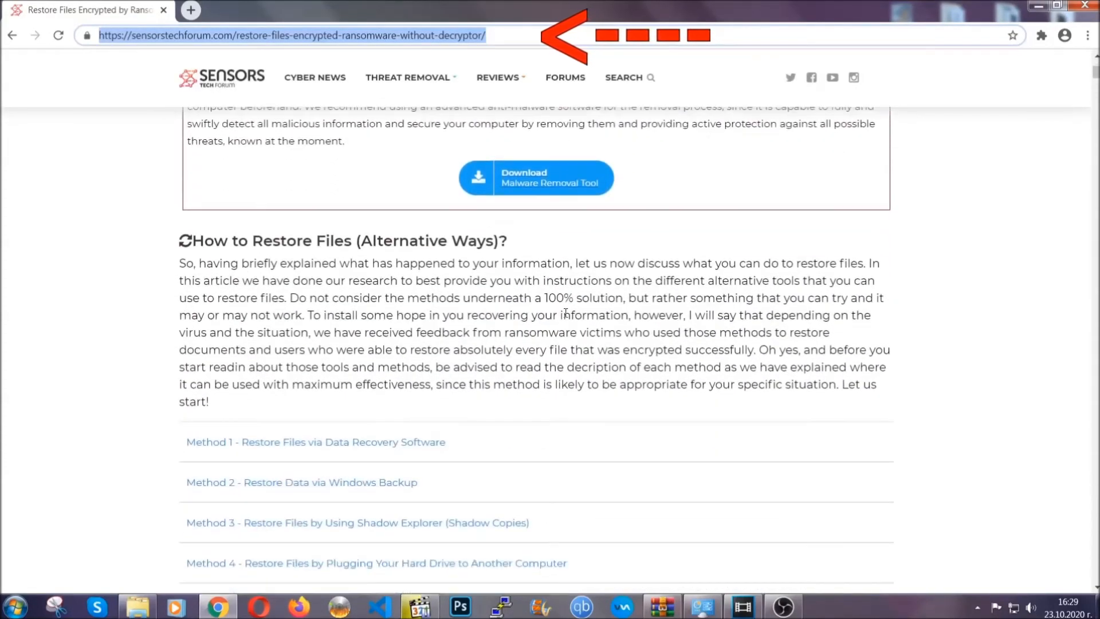
{"action": "scroll", "scroll_direction": "down", "scroll_amount": 3}
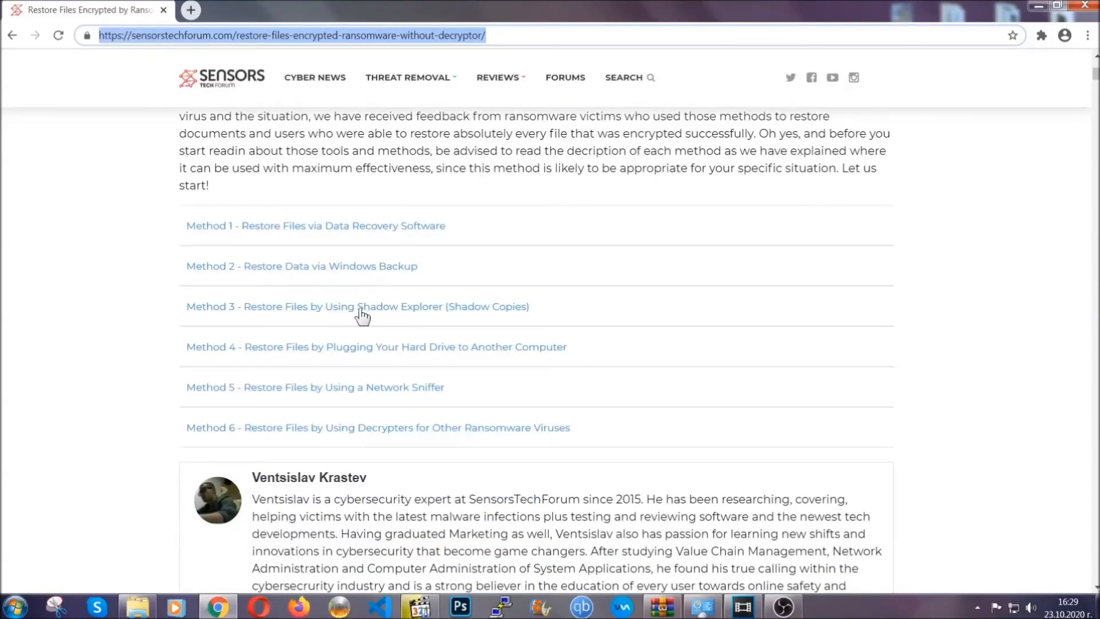
{"action": "mouse_move", "coordinate": [395, 362]}
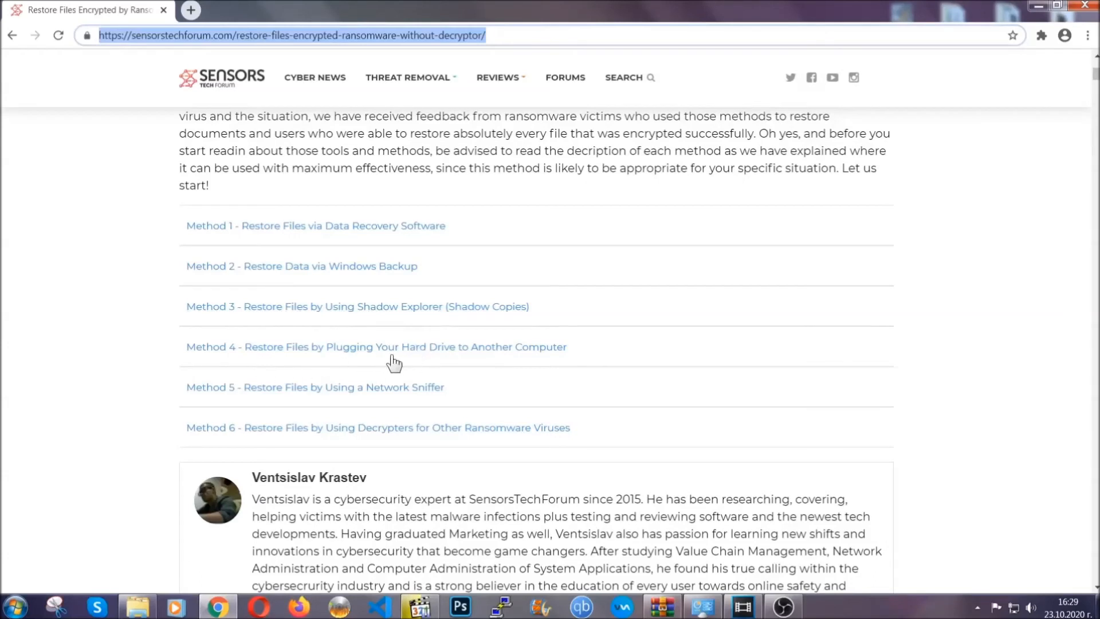
{"action": "left_click", "coordinate": [301, 264]}
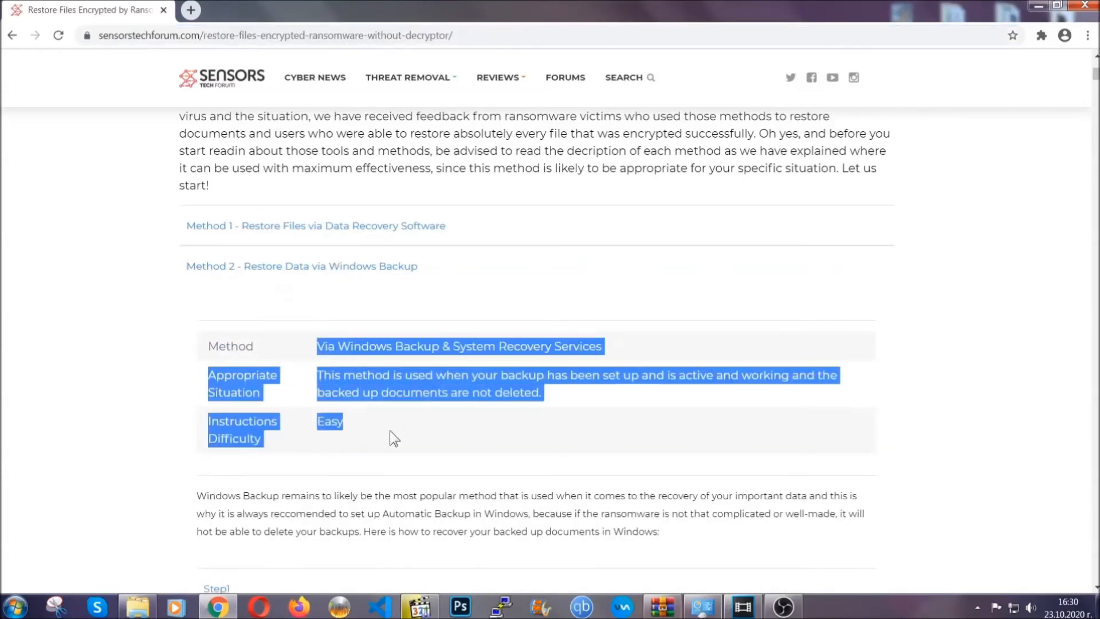
Expand Step1 and Step3 of the Windows Backup method, entering ms-settings:windowsupdate.
{"action": "scroll", "scroll_direction": "down", "scroll_amount": 3}
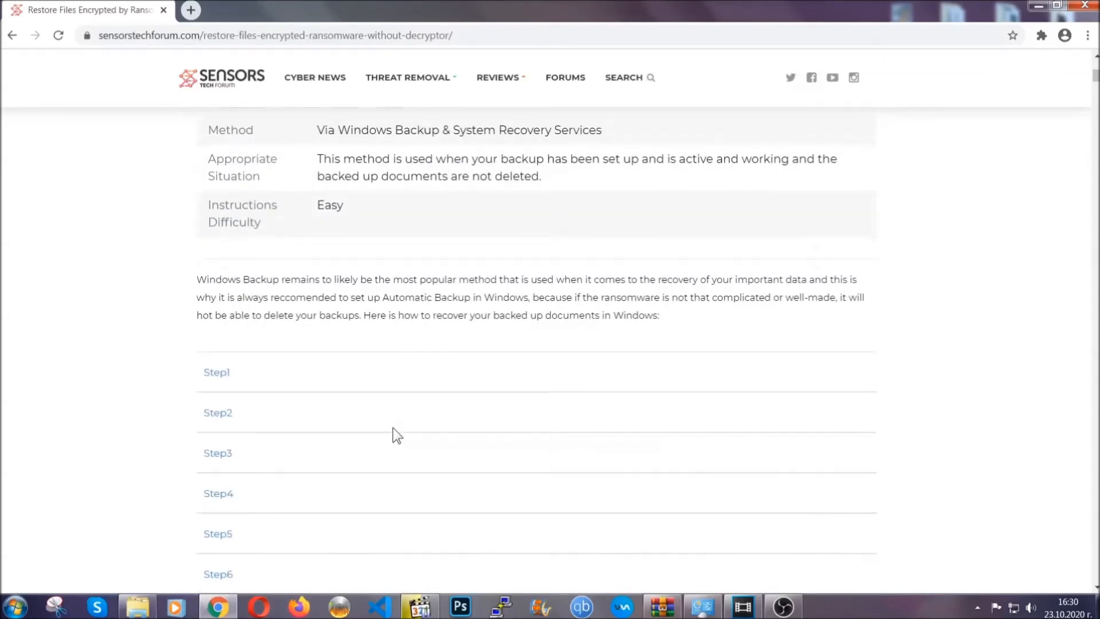
{"action": "left_click", "coordinate": [217, 372]}
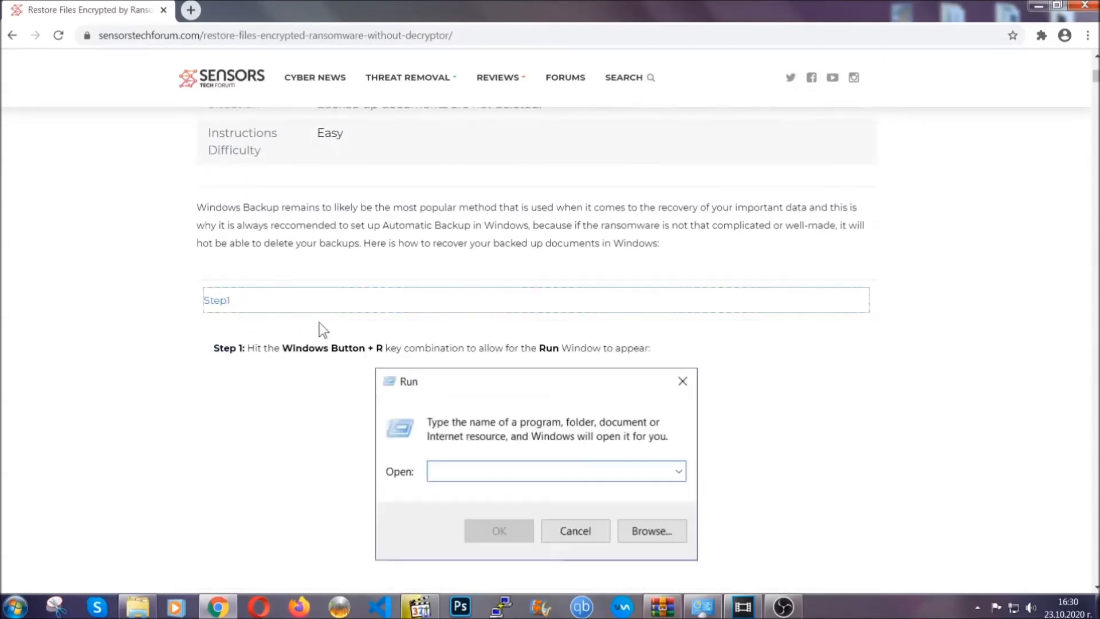
{"action": "scroll", "scroll_direction": "down", "scroll_amount": 3}
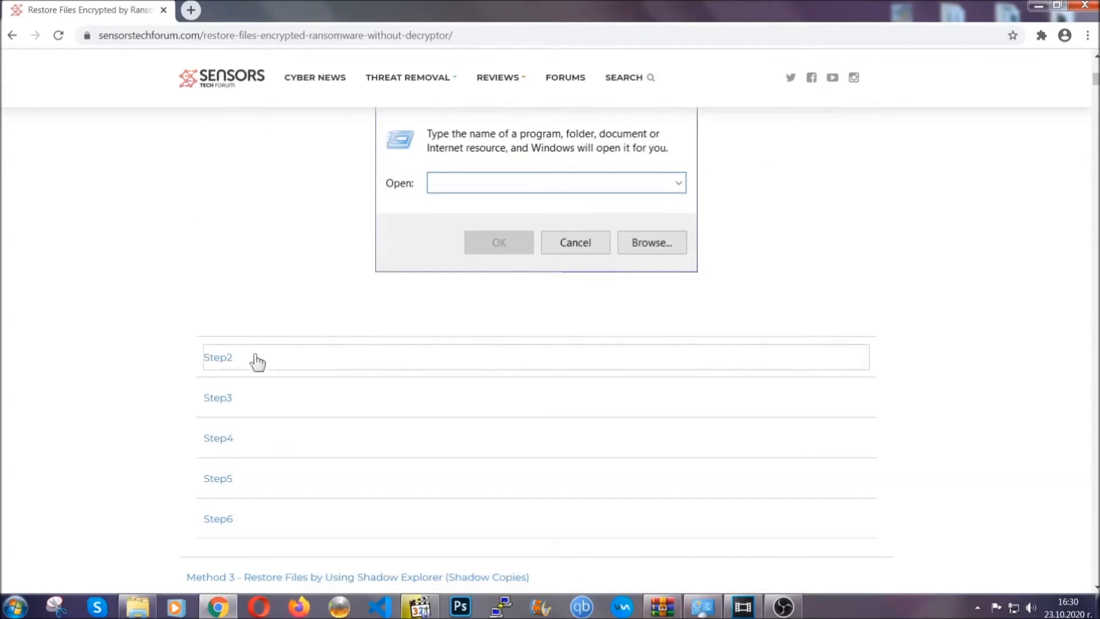
{"action": "type", "text": "ms-settings:windowsupdate"}
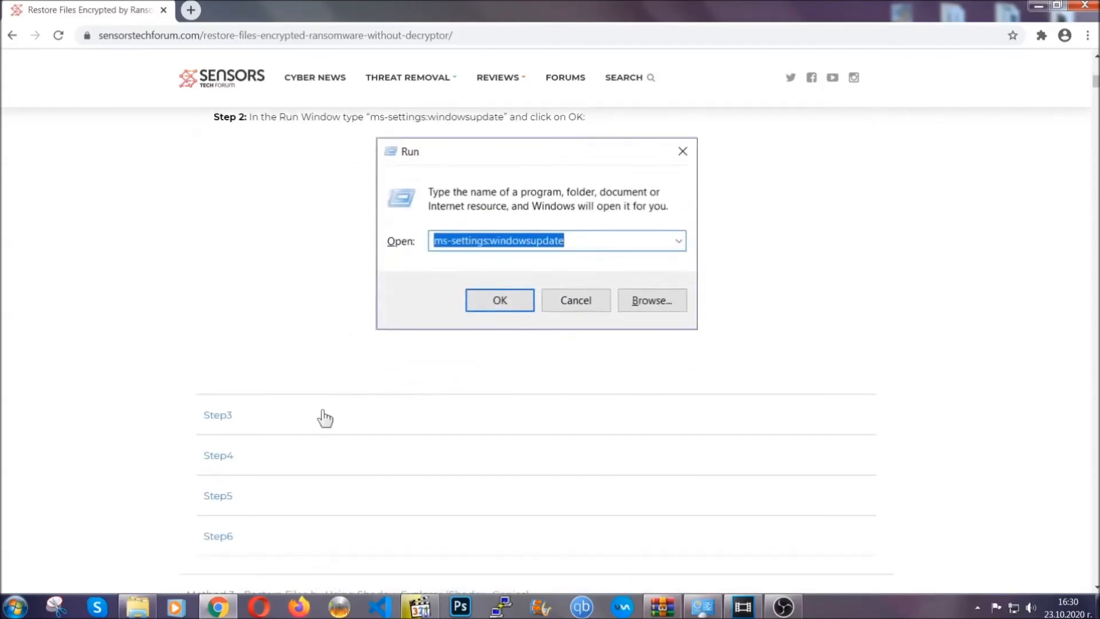
{"action": "left_click", "coordinate": [499, 299]}
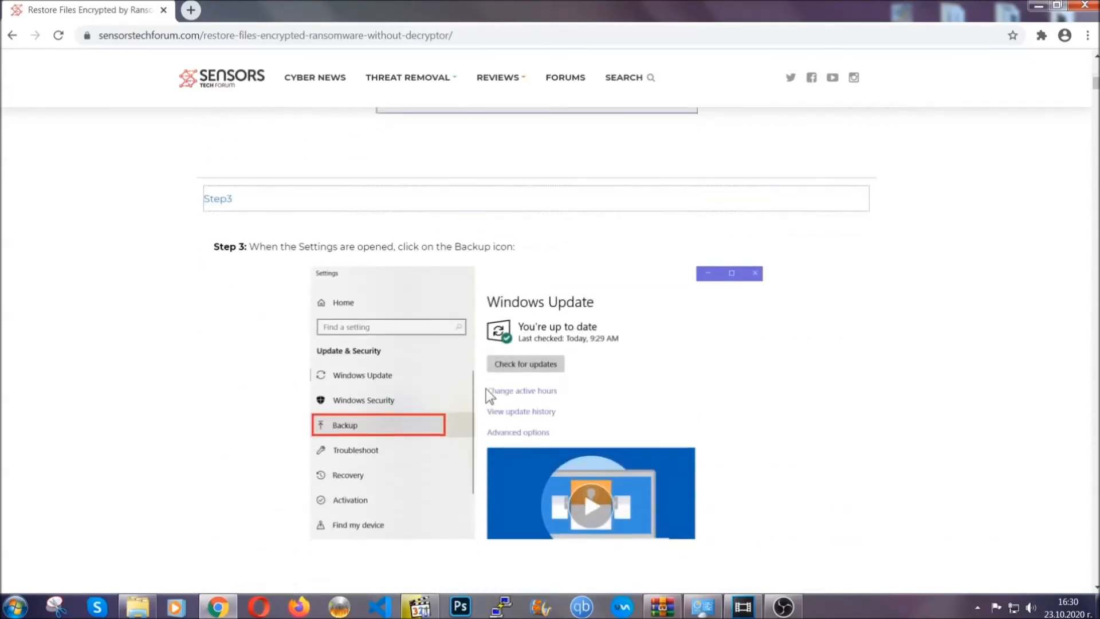
Scroll further through the steps, then put Chrome away to show the desktop.
{"action": "scroll", "scroll_direction": "down", "scroll_amount": 3}
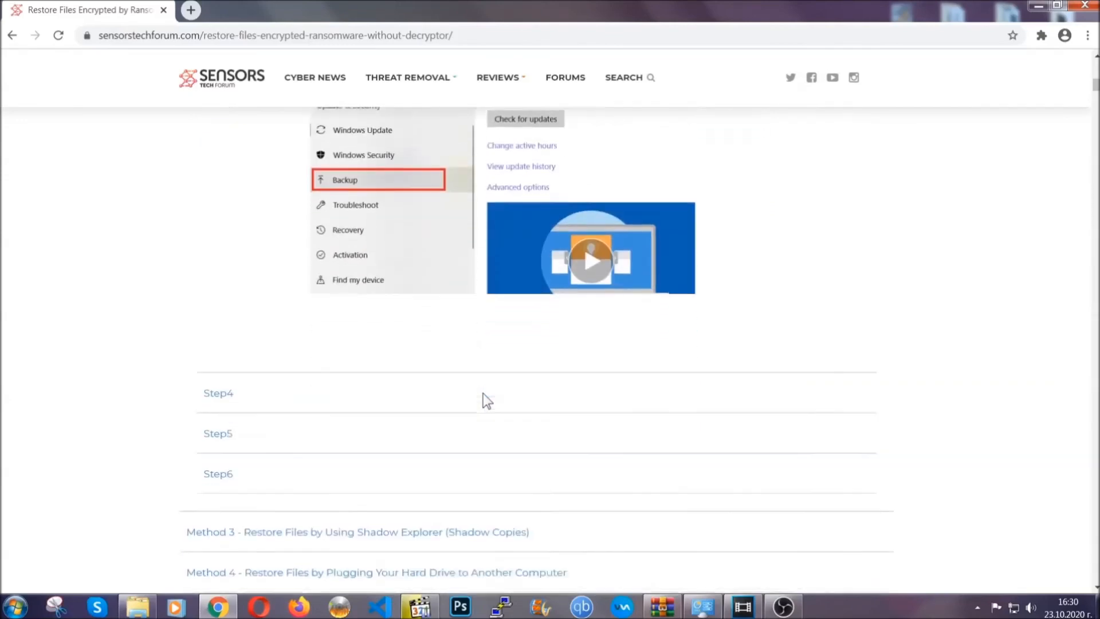
{"action": "scroll", "scroll_direction": "down", "scroll_amount": 3}
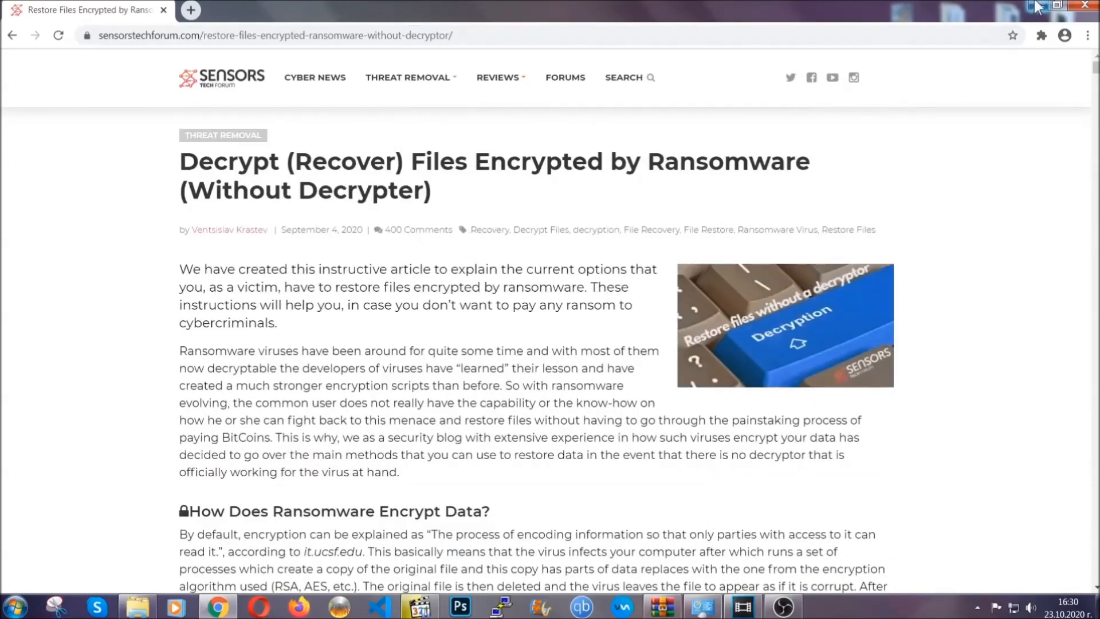
{"action": "left_click", "coordinate": [1062, 6]}
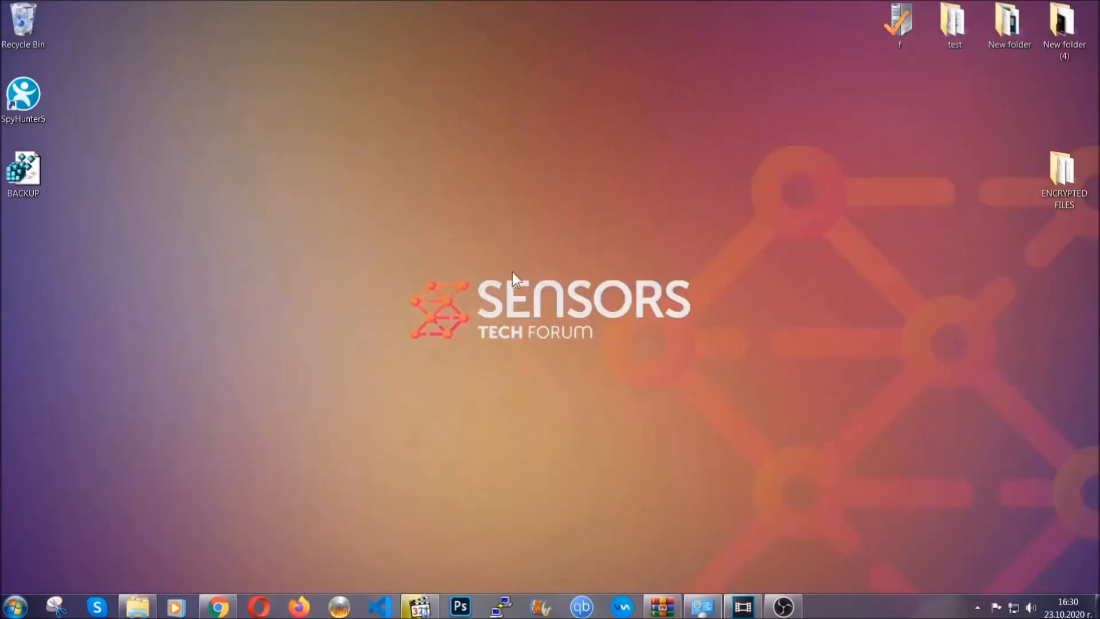